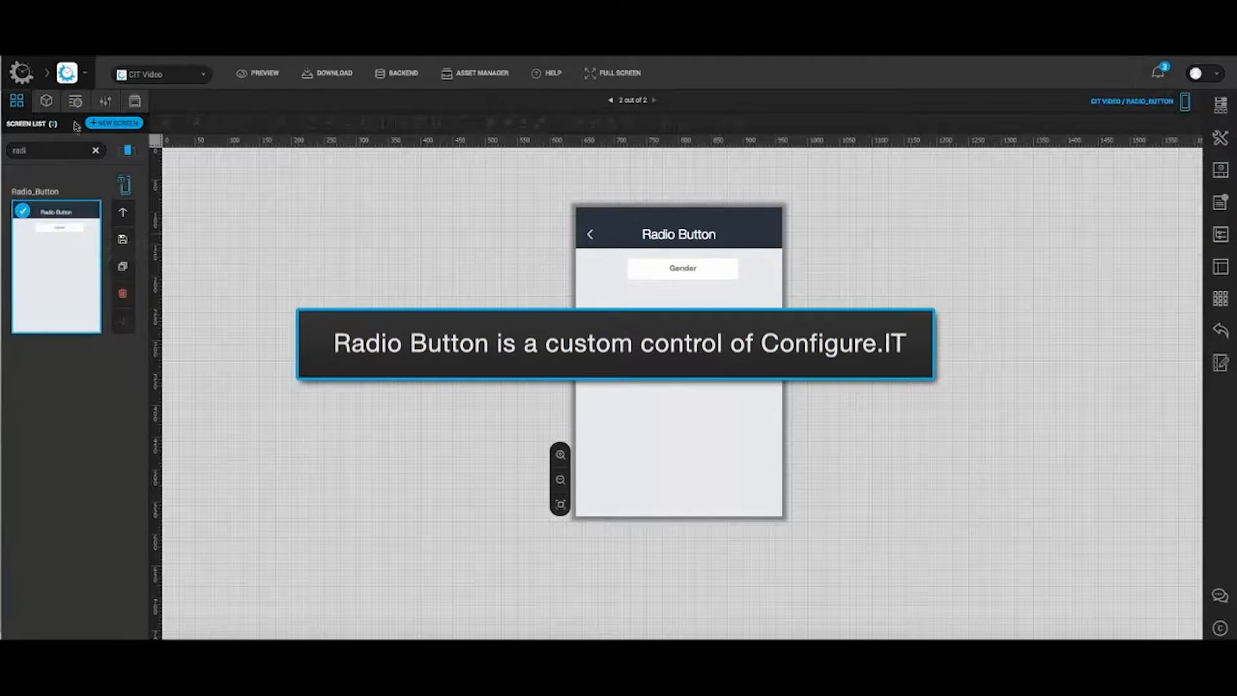
# - Drag a Radio Button control onto the screen below the Gender textfield
pyautogui.click(74, 101)
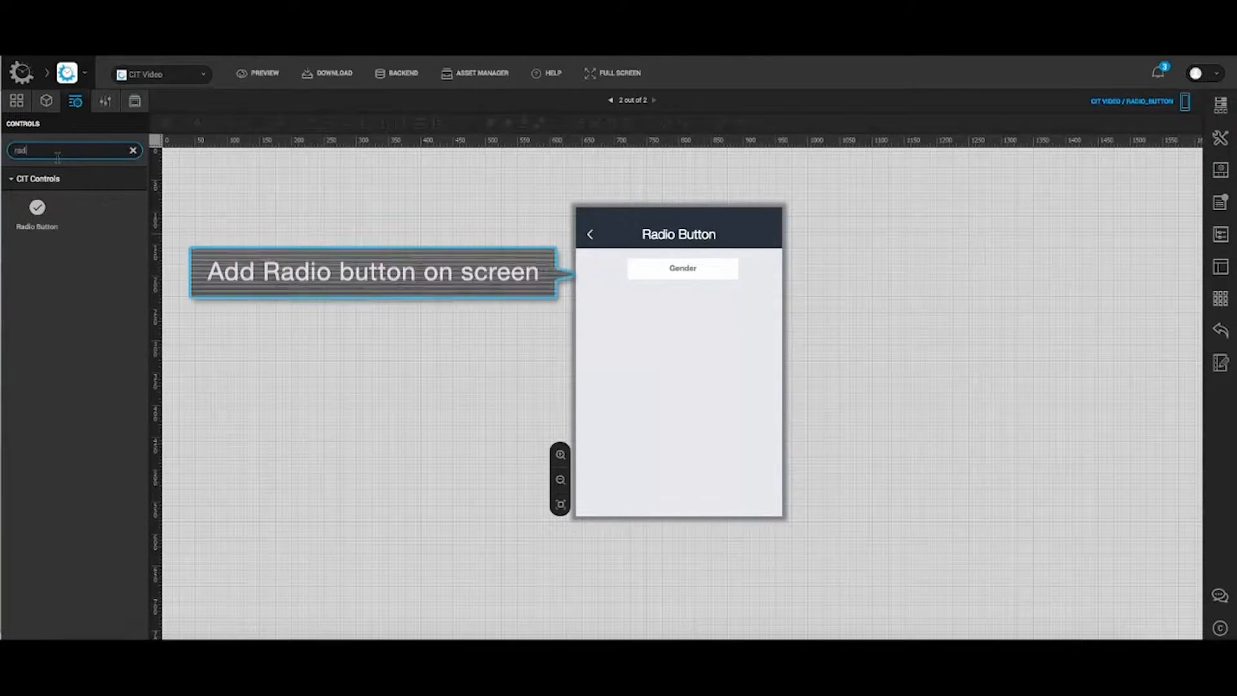
pyautogui.moveTo(36, 208); pyautogui.dragTo(624, 349)
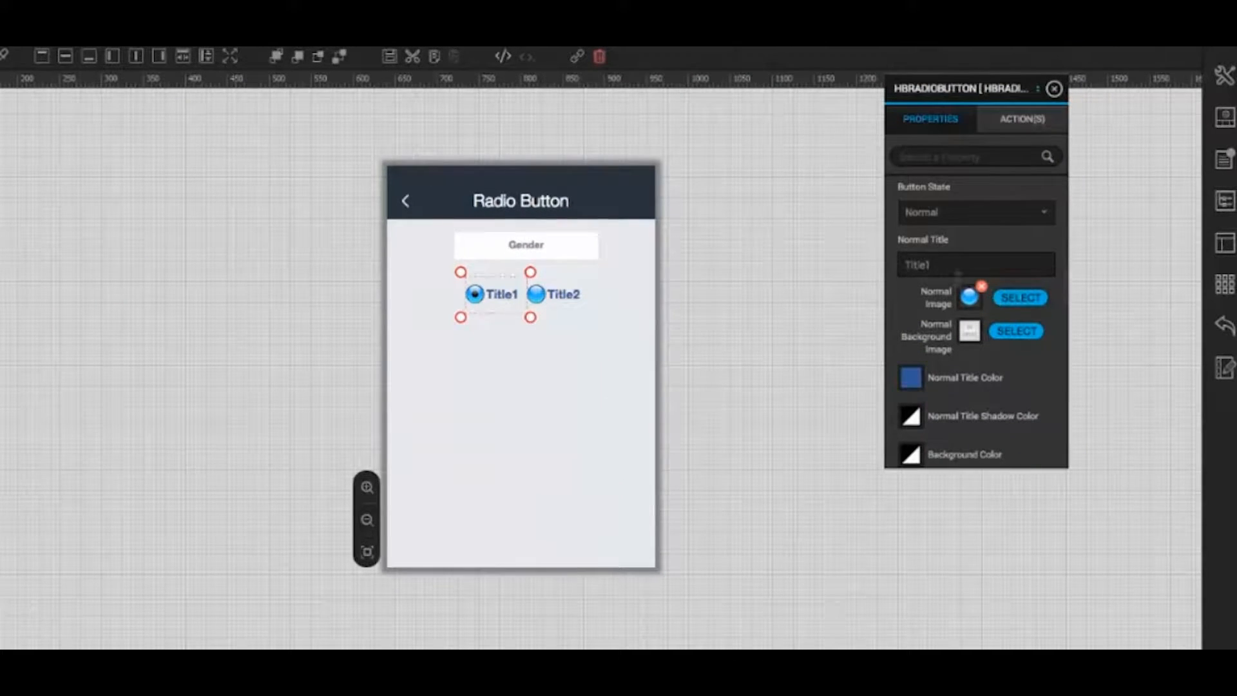
# - Title the first radio option 'Male' for both its Normal and Selected states
pyautogui.write('M')
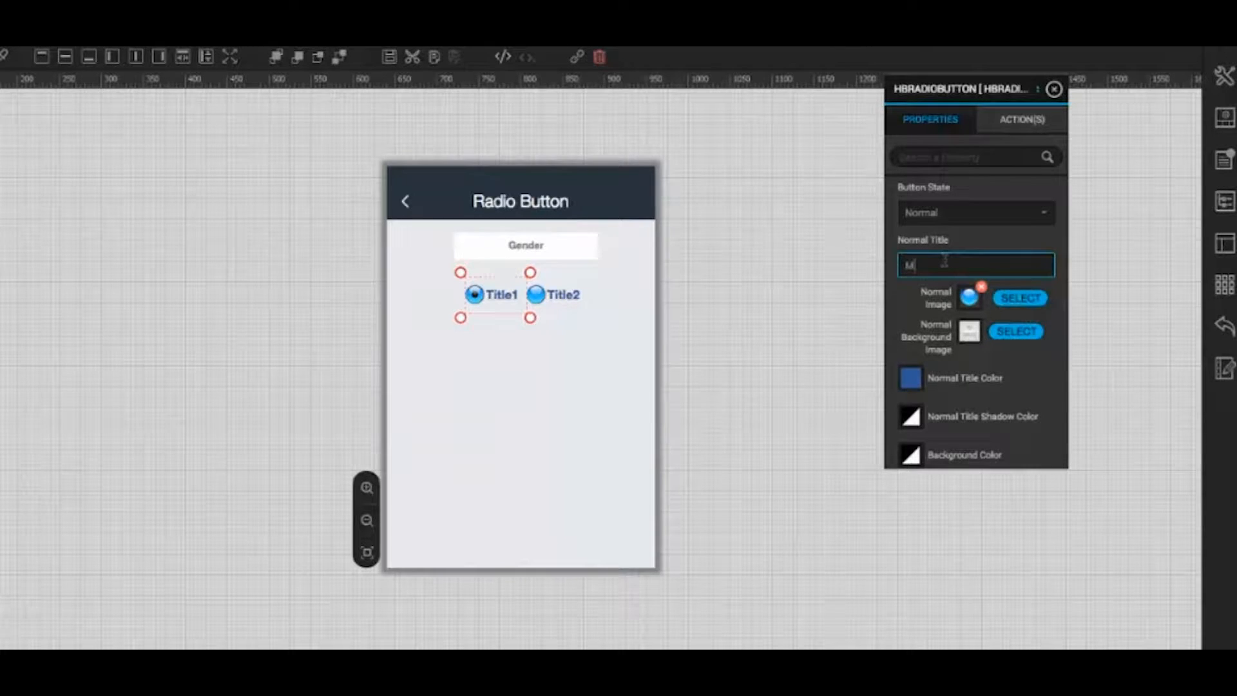
pyautogui.write('ale')
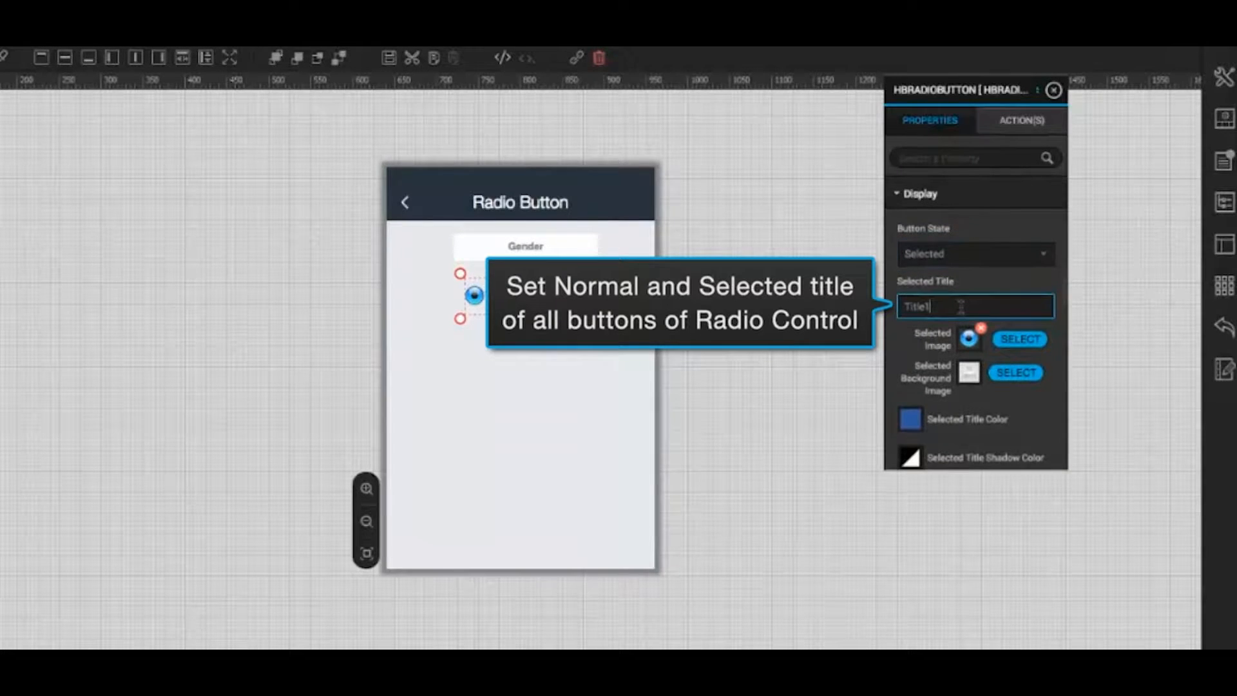
pyautogui.click(974, 307)
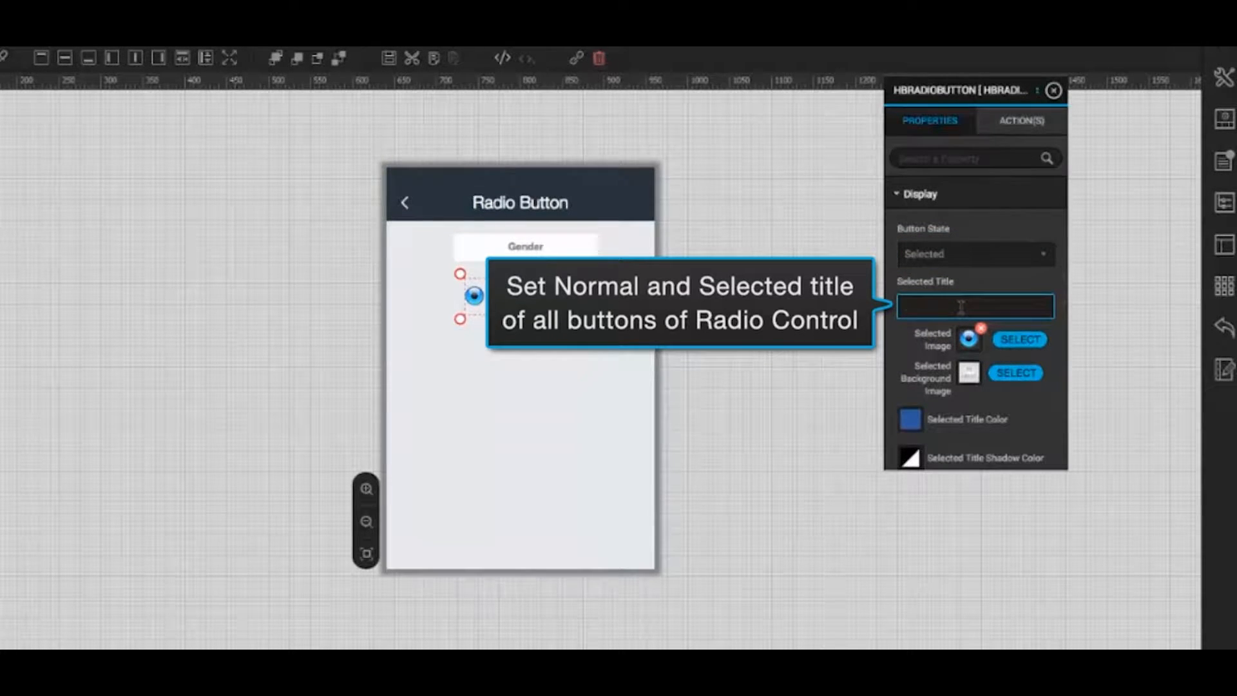
pyautogui.write('Male')
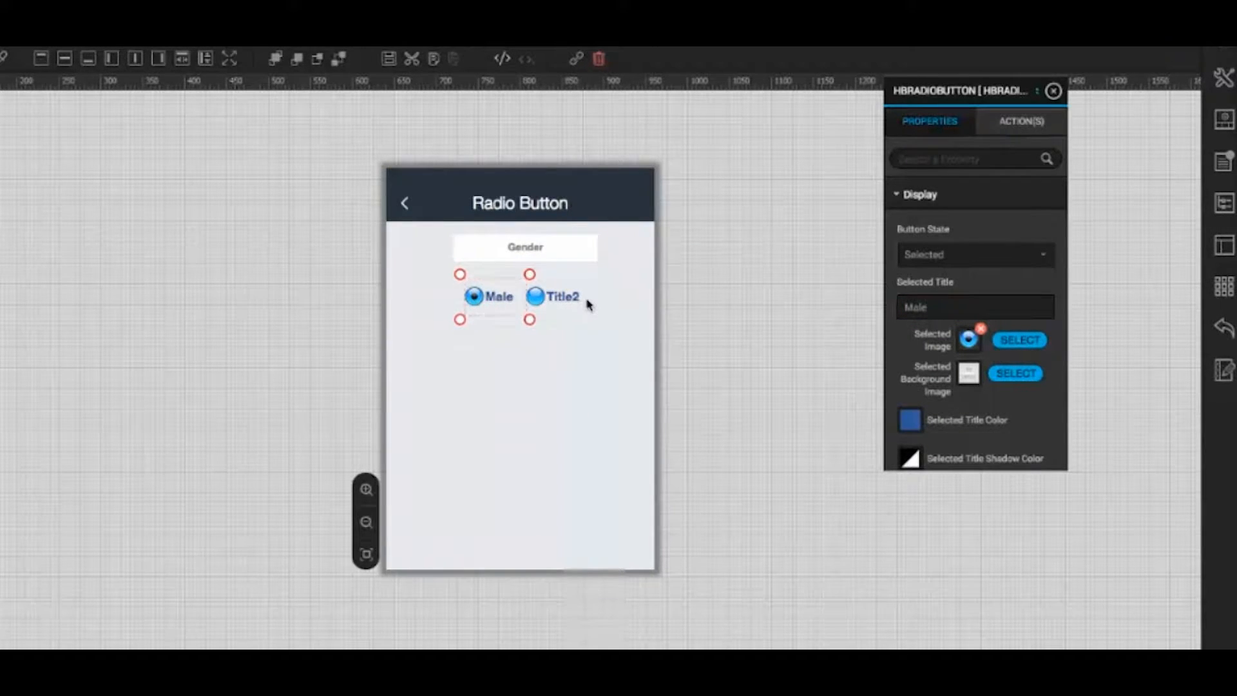
# - Select the second radio option and set its Normal Title to 'Female'
pyautogui.click(556, 296)
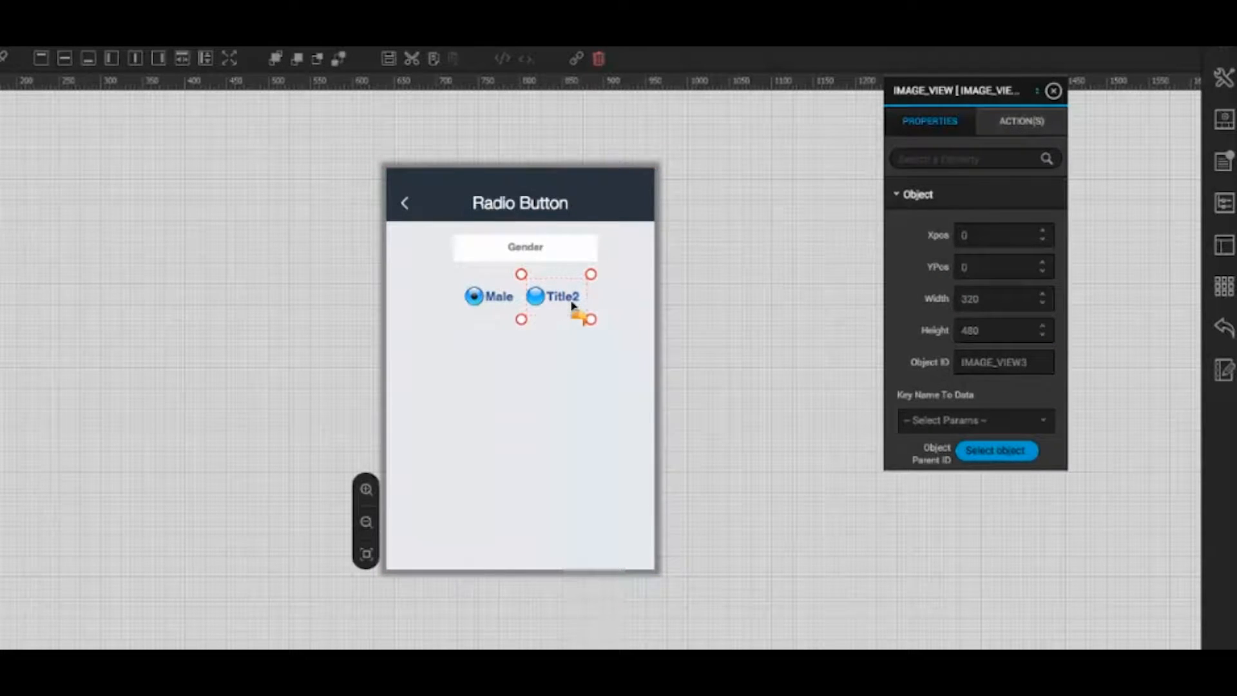
pyautogui.click(554, 296)
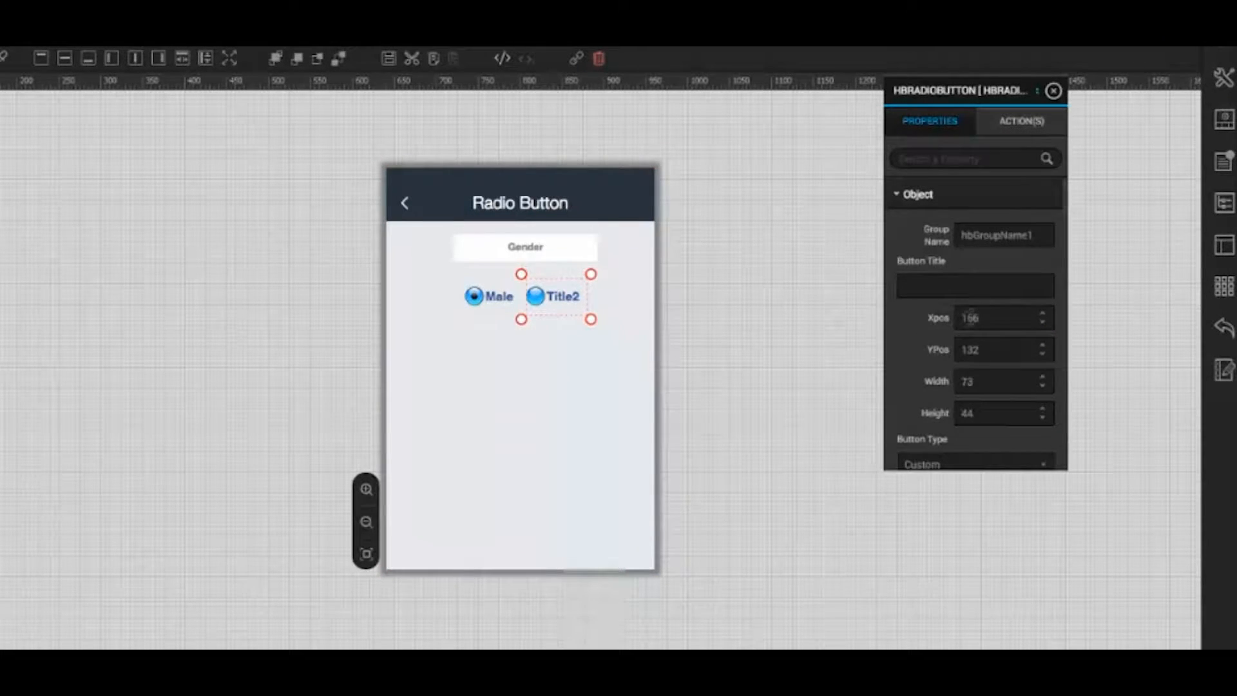
pyautogui.scroll(-3)
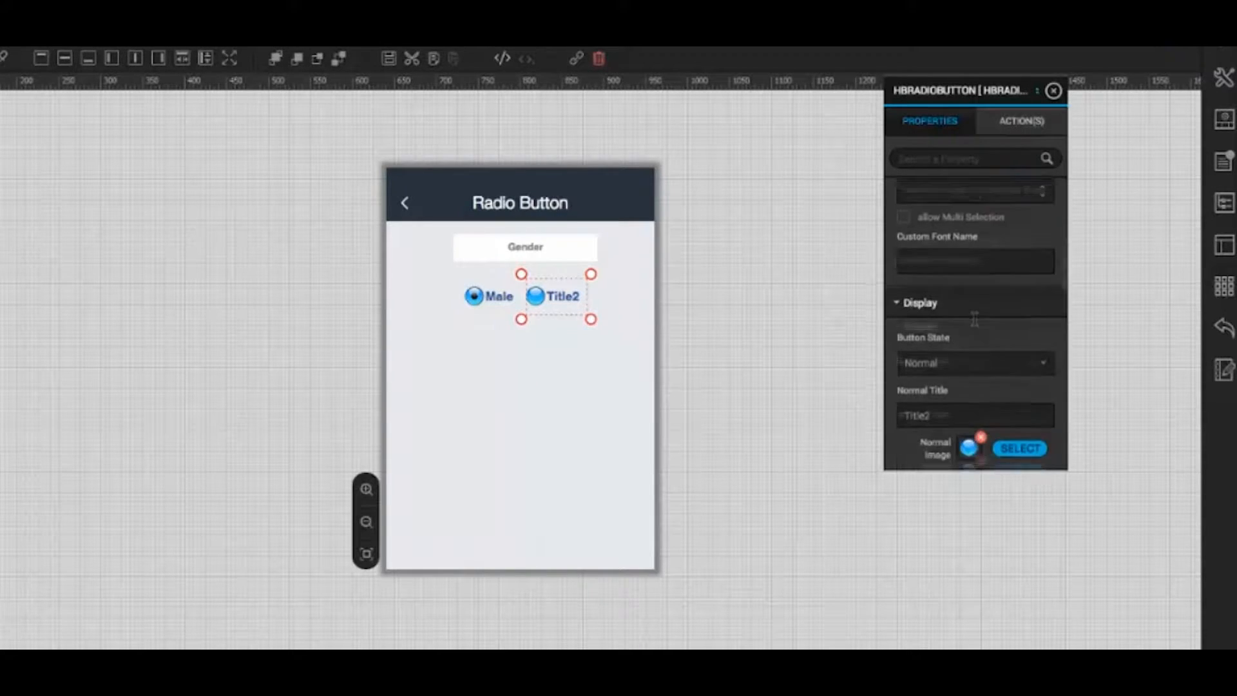
pyautogui.write('Titl')
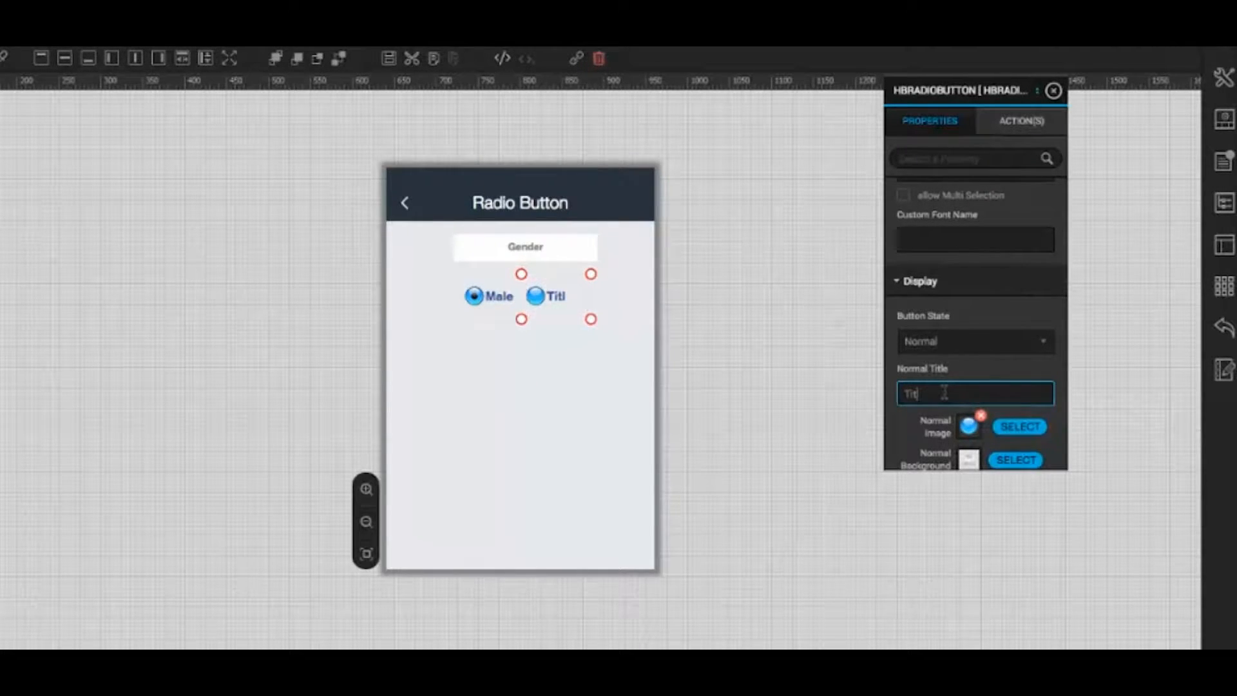
pyautogui.write('Female')
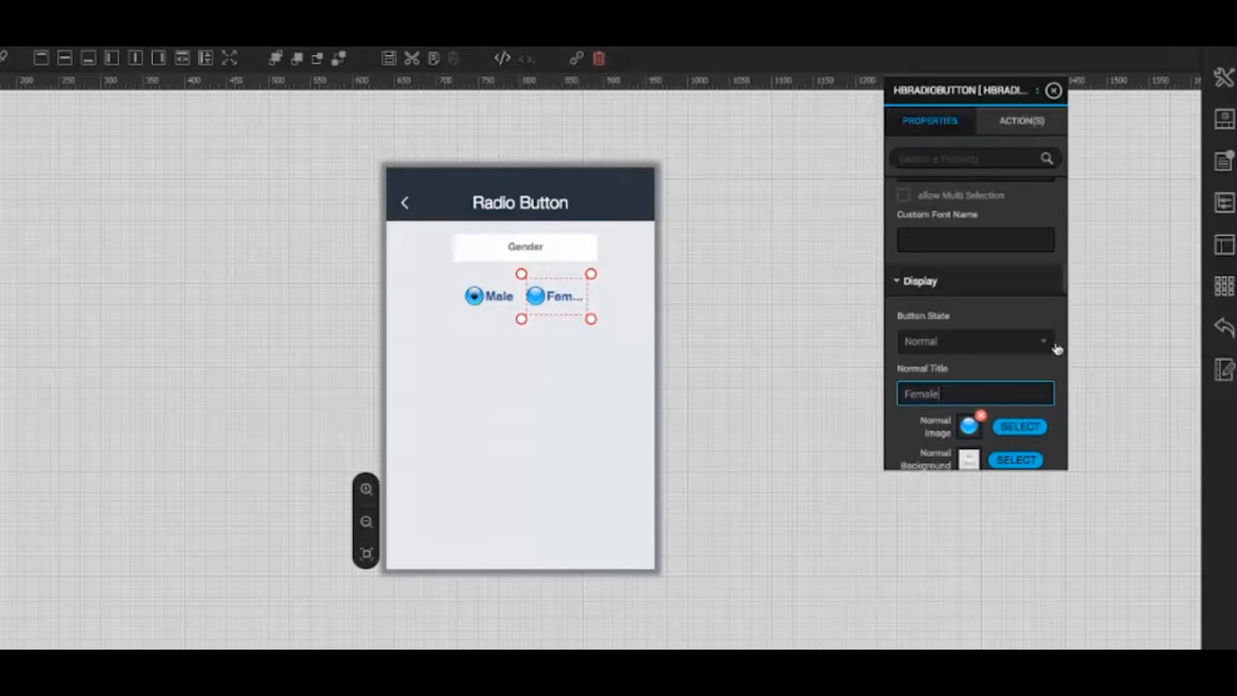
# - Set the second option's Selected-state title to 'Female' as well
pyautogui.click(974, 340)
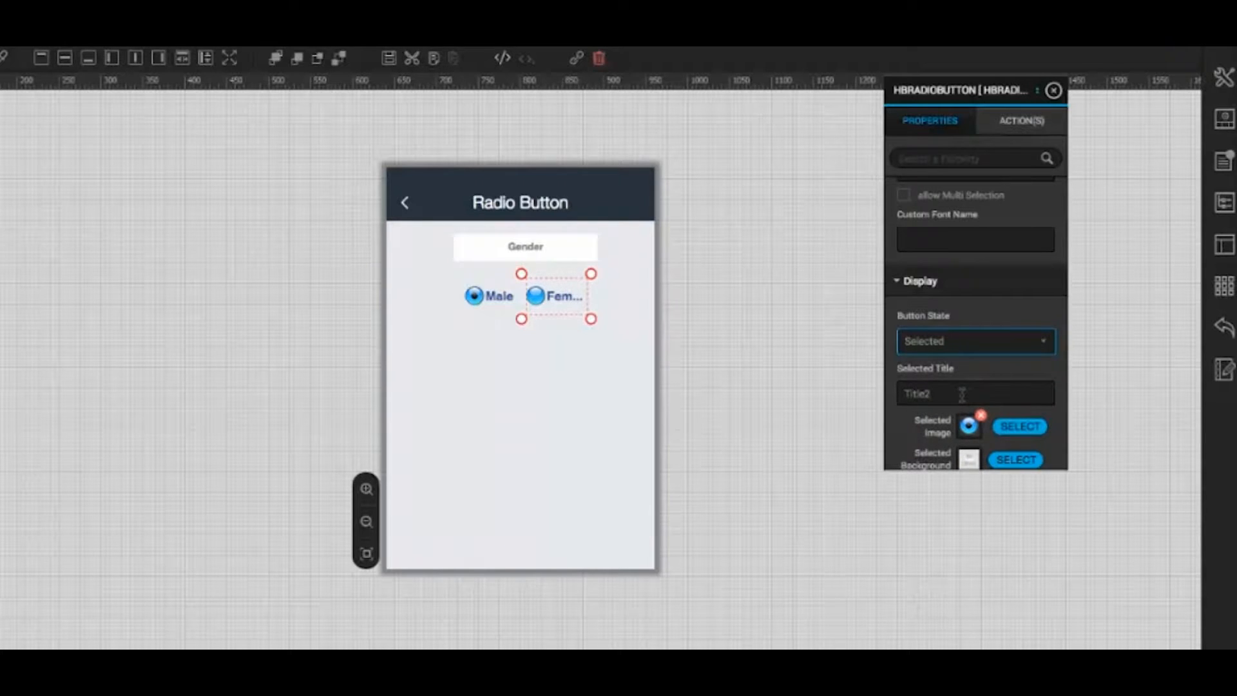
pyautogui.click(974, 393)
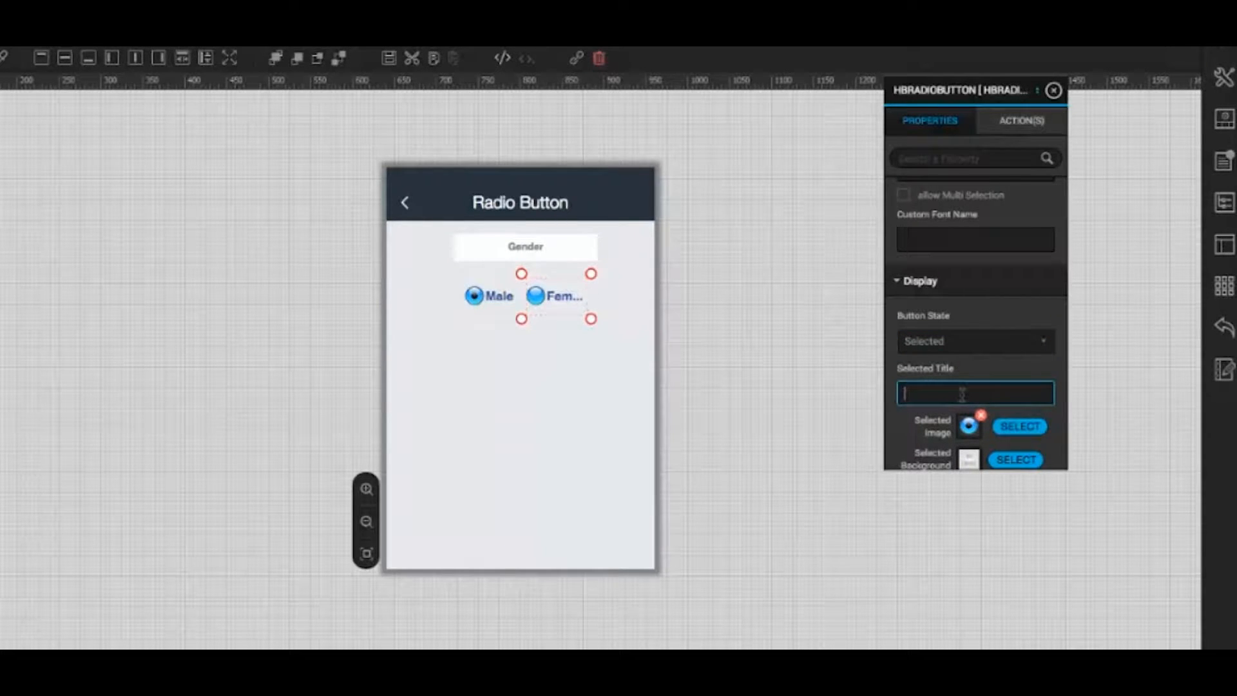
pyautogui.write('Female')
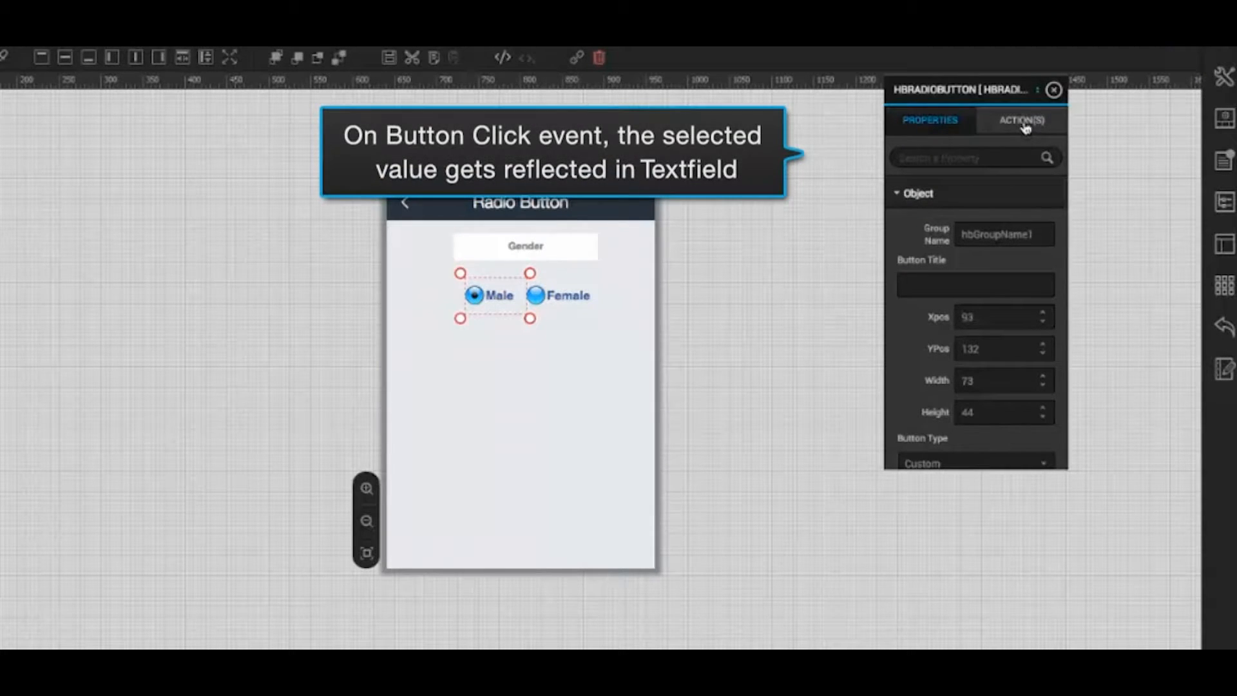
# - Add a Click action Change Object Properties targeting TEXTFIELD1 for the first radio button
pyautogui.click(1020, 121)
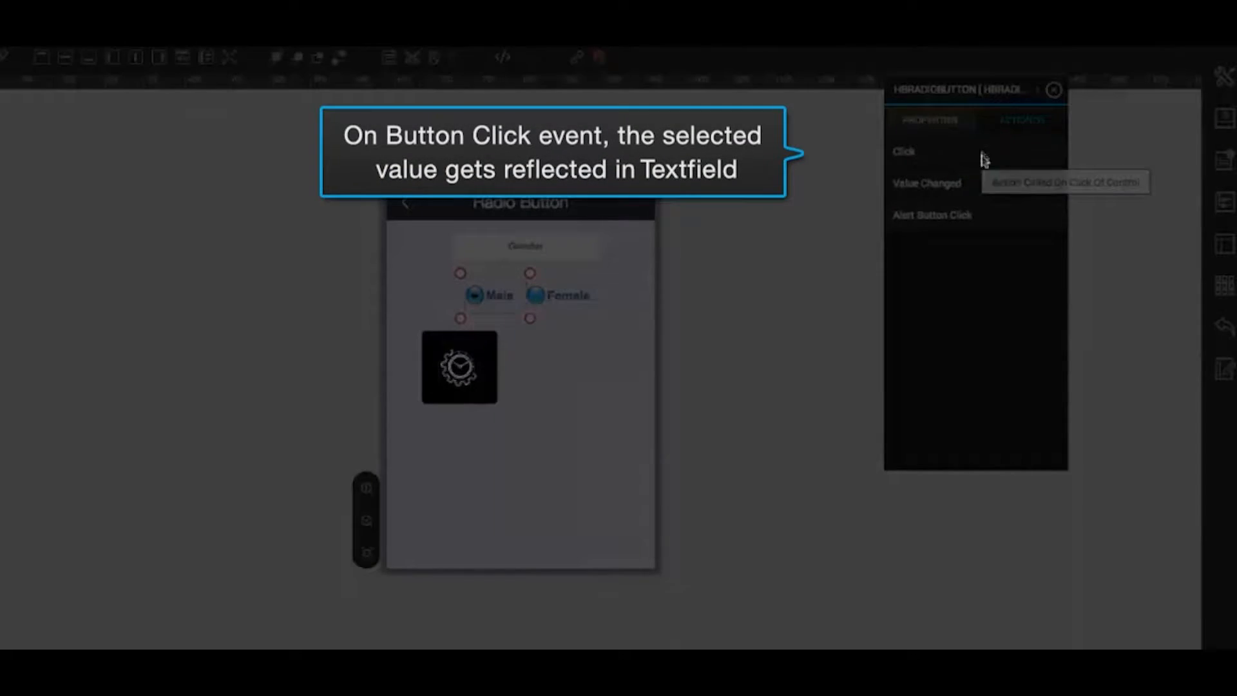
pyautogui.click(903, 152)
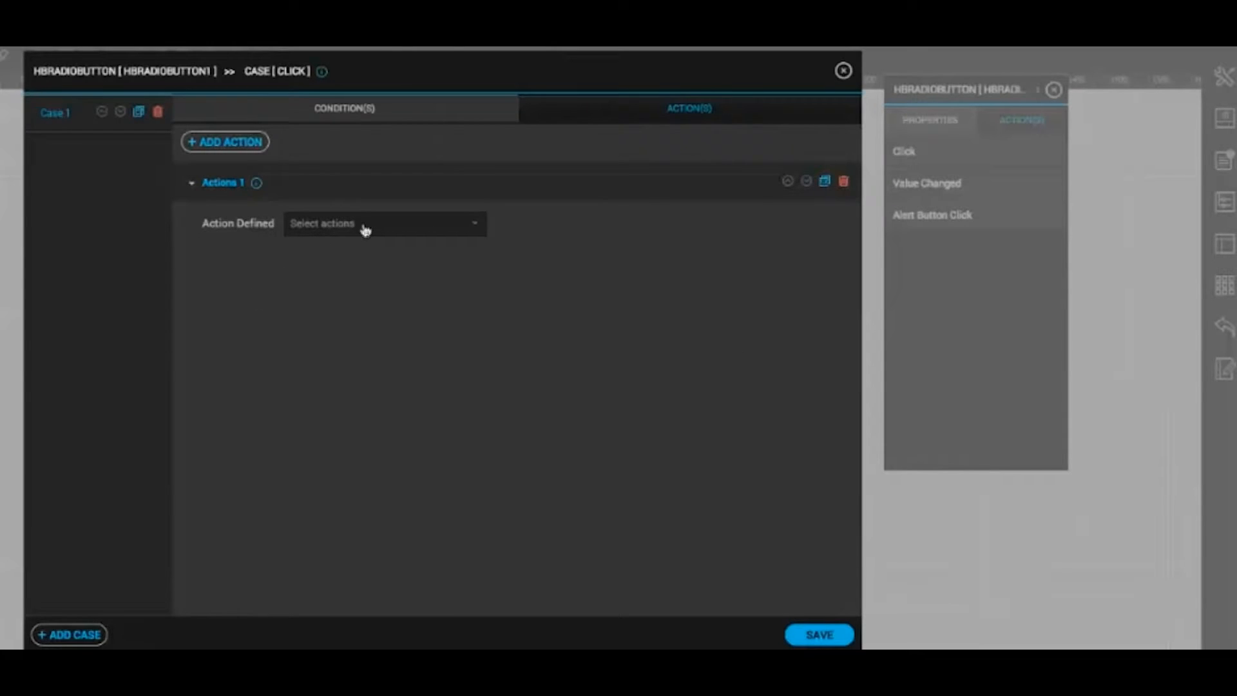
pyautogui.click(384, 223)
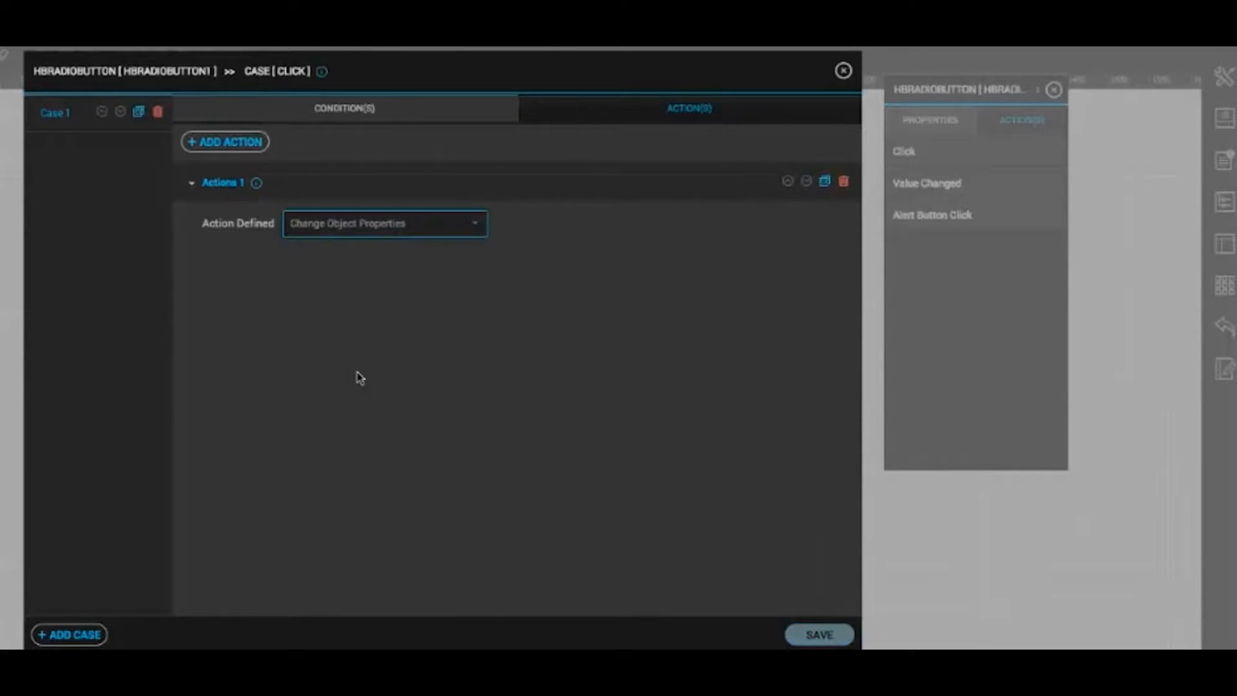
pyautogui.click(384, 223)
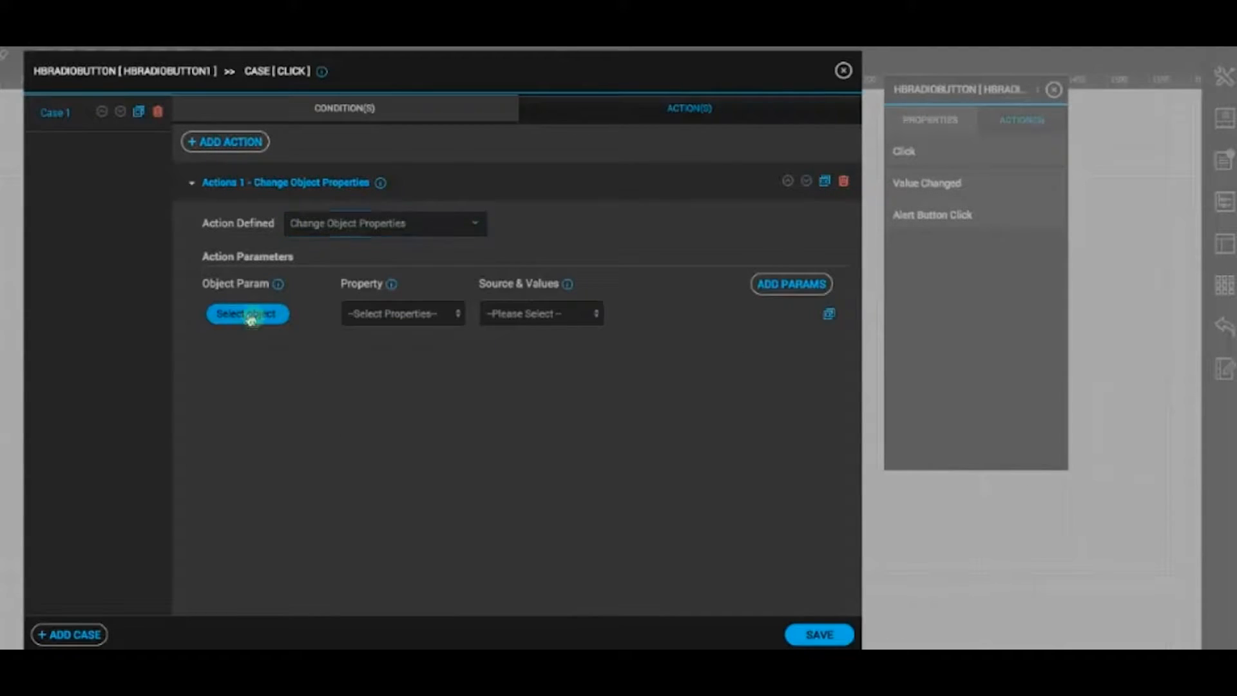
pyautogui.click(247, 313)
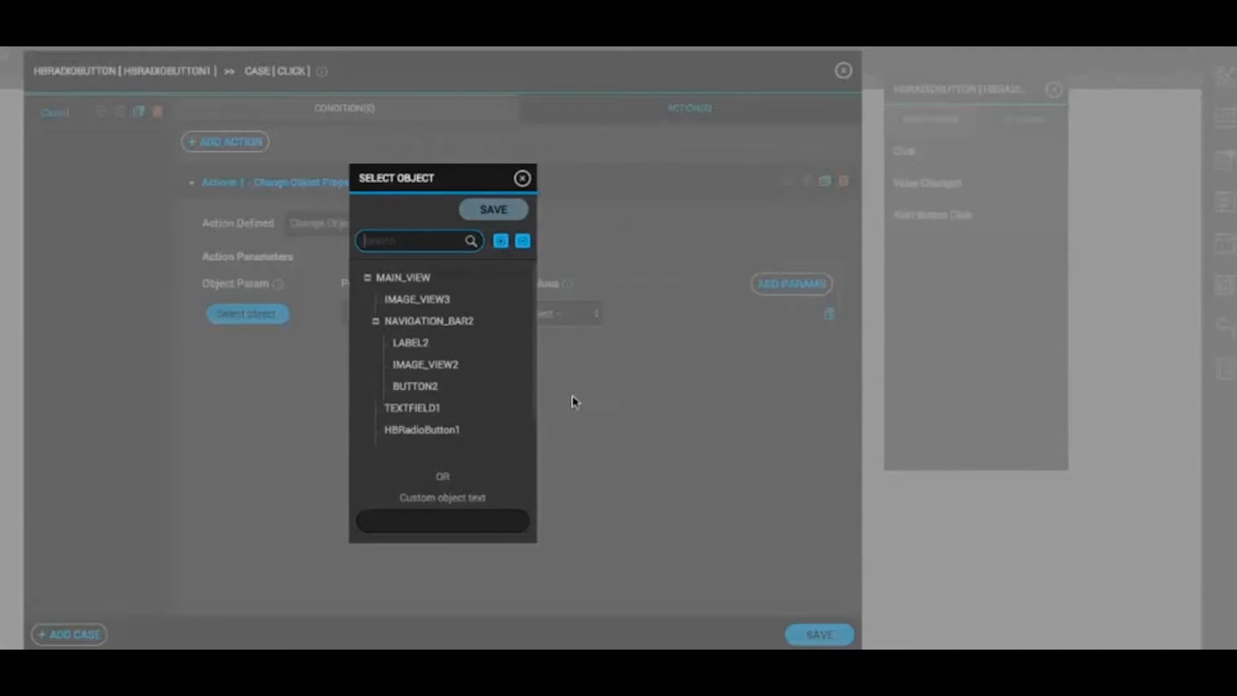
pyautogui.click(412, 407)
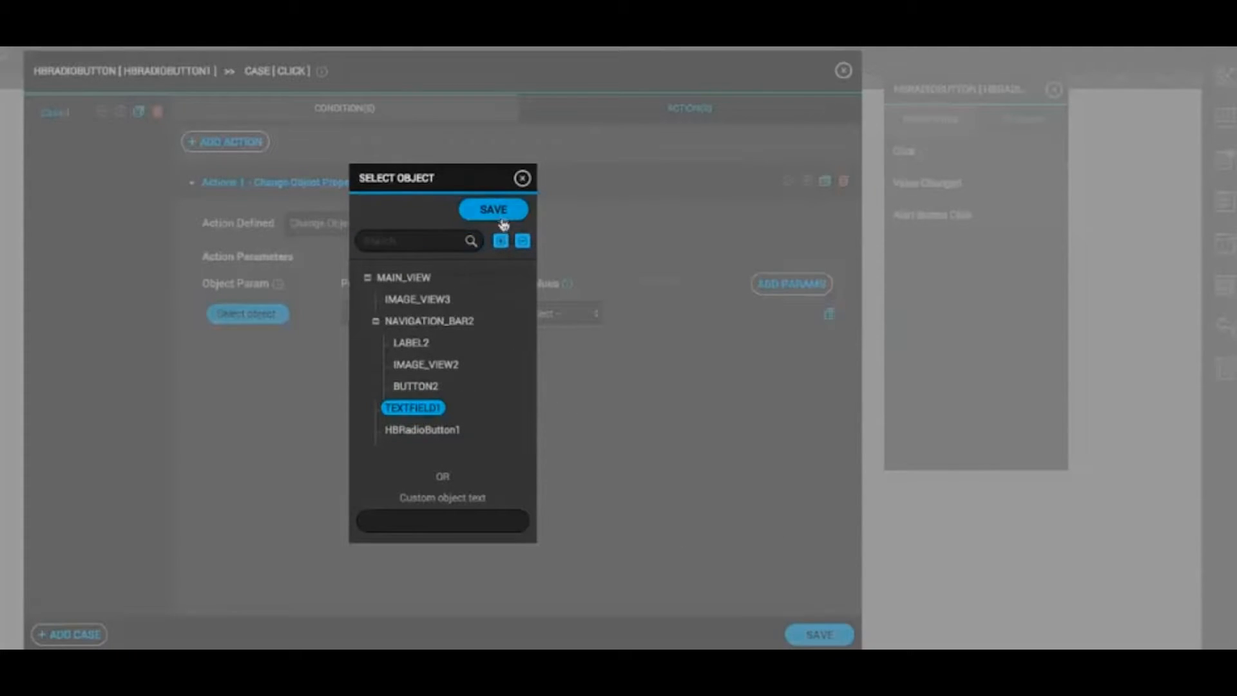
pyautogui.click(492, 208)
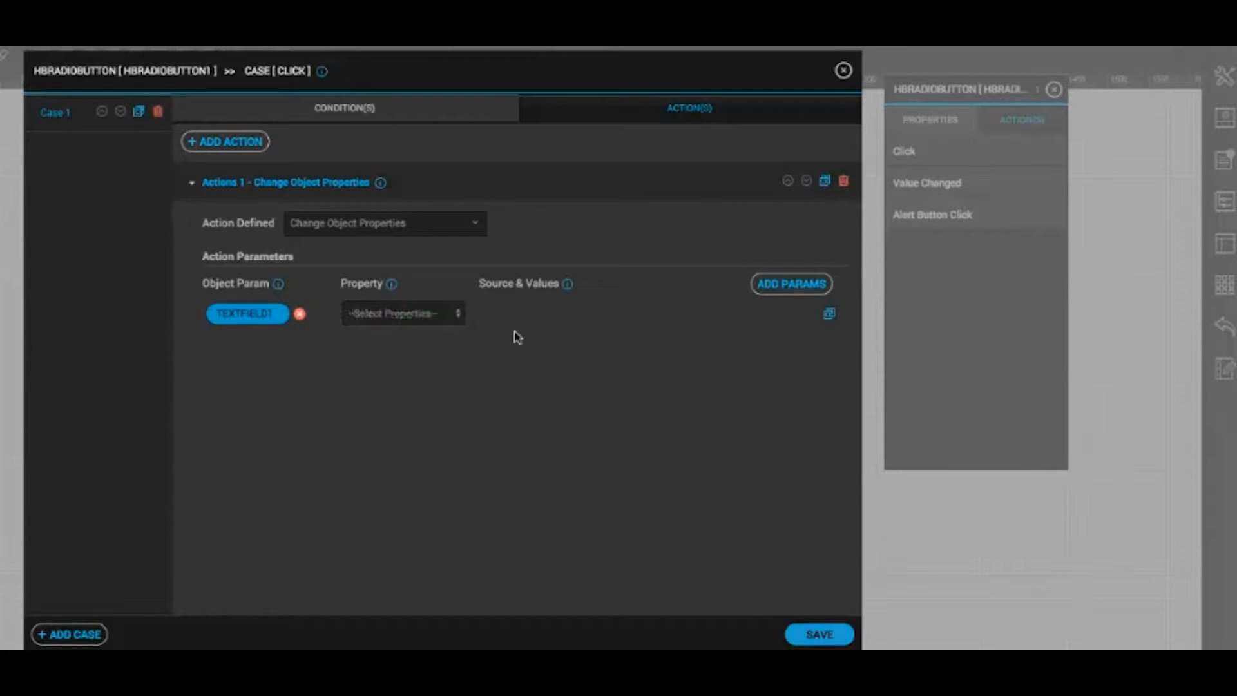
# - Make the action set TEXTFIELD1's Value from form object HBRadioButton1
pyautogui.click(402, 313)
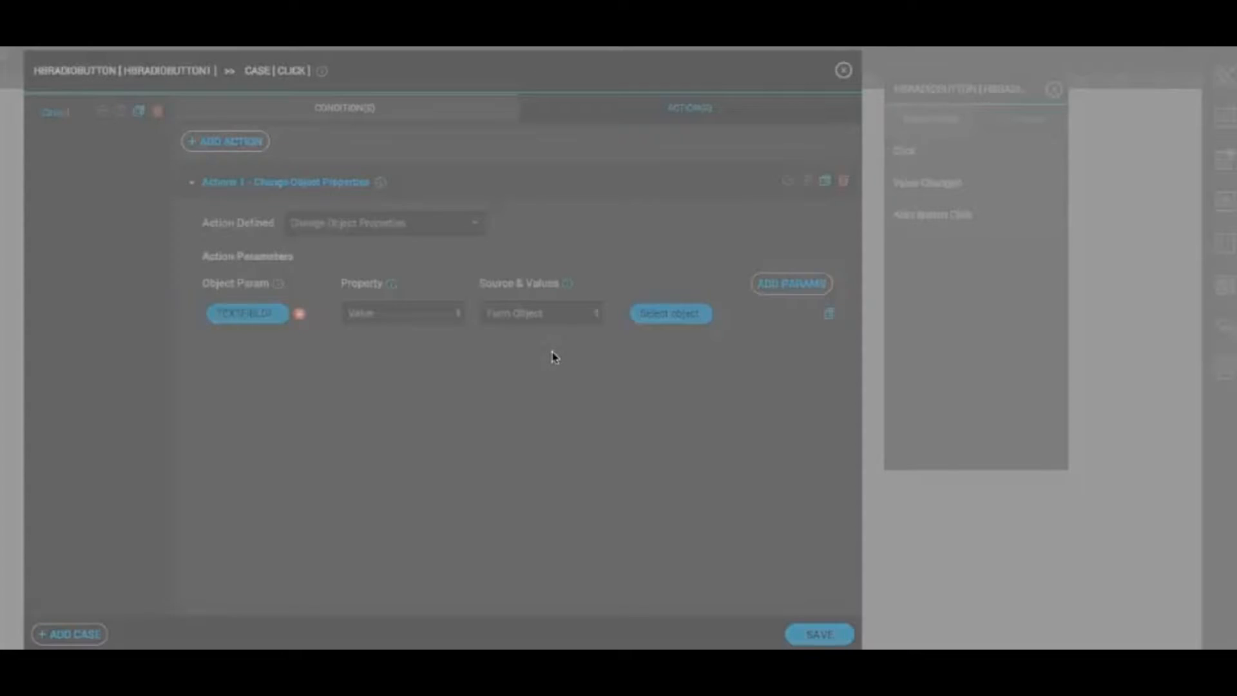
pyautogui.click(669, 313)
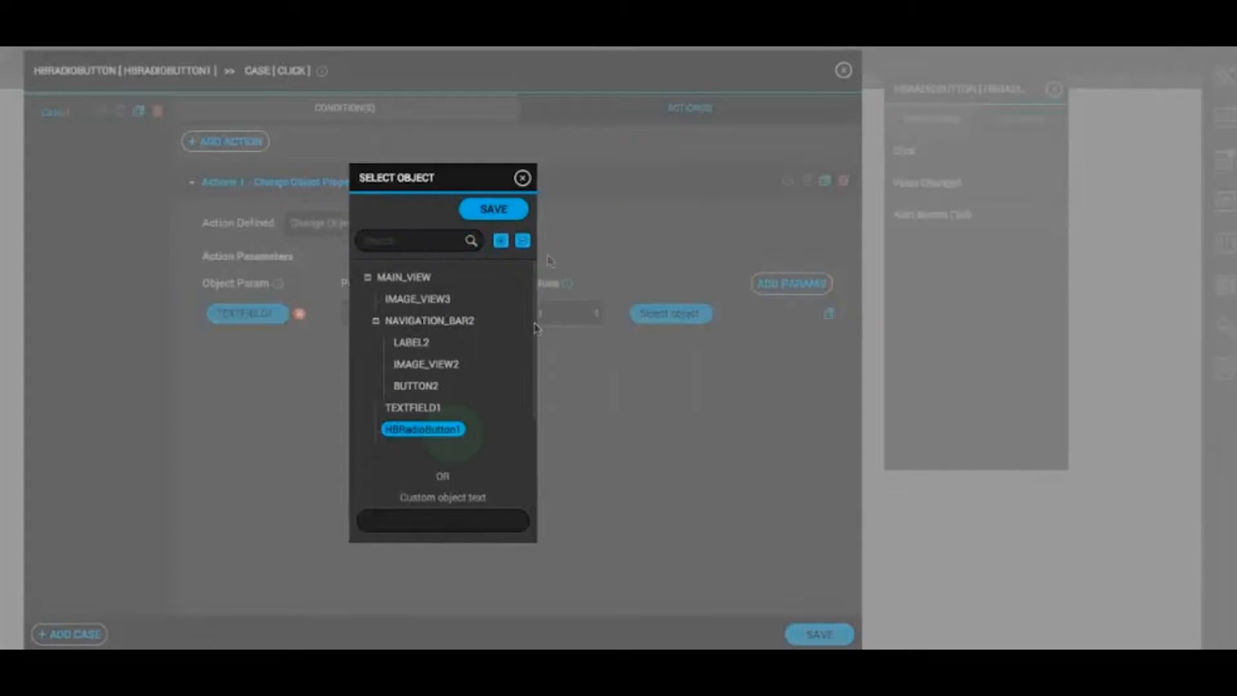
pyautogui.click(493, 209)
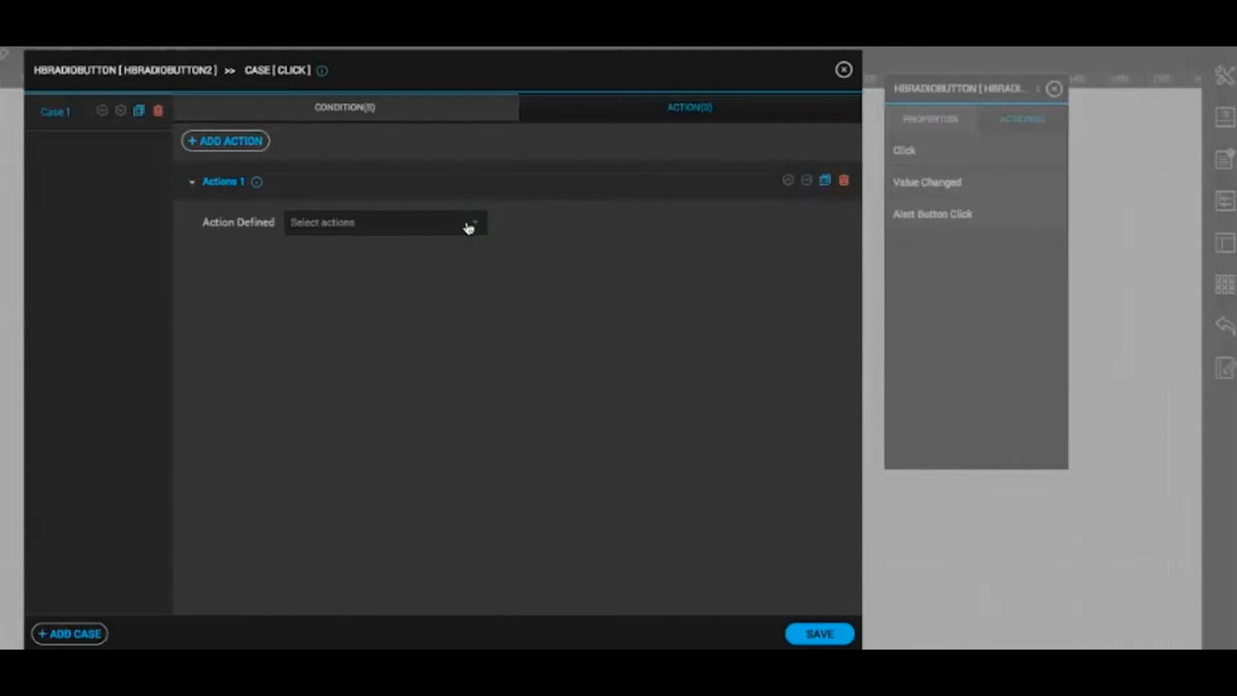
# - Add Change Object Properties on TEXTFIELD1 to the second radio button's Click case
pyautogui.click(385, 222)
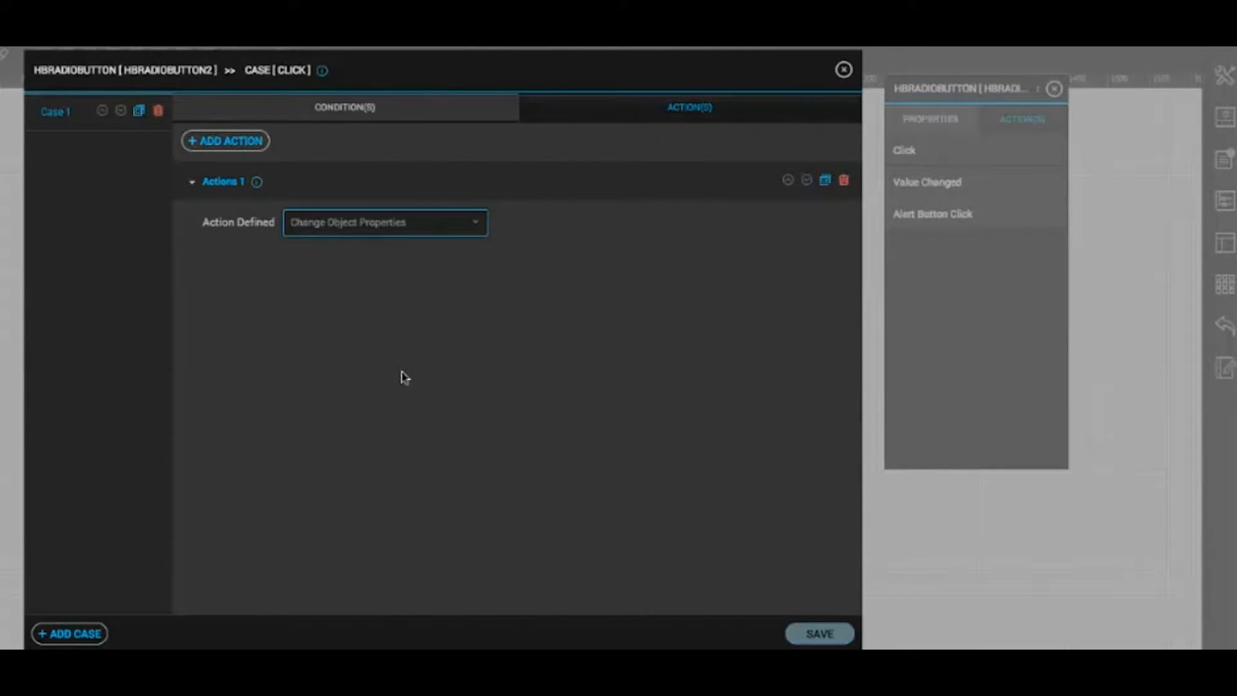
pyautogui.click(385, 221)
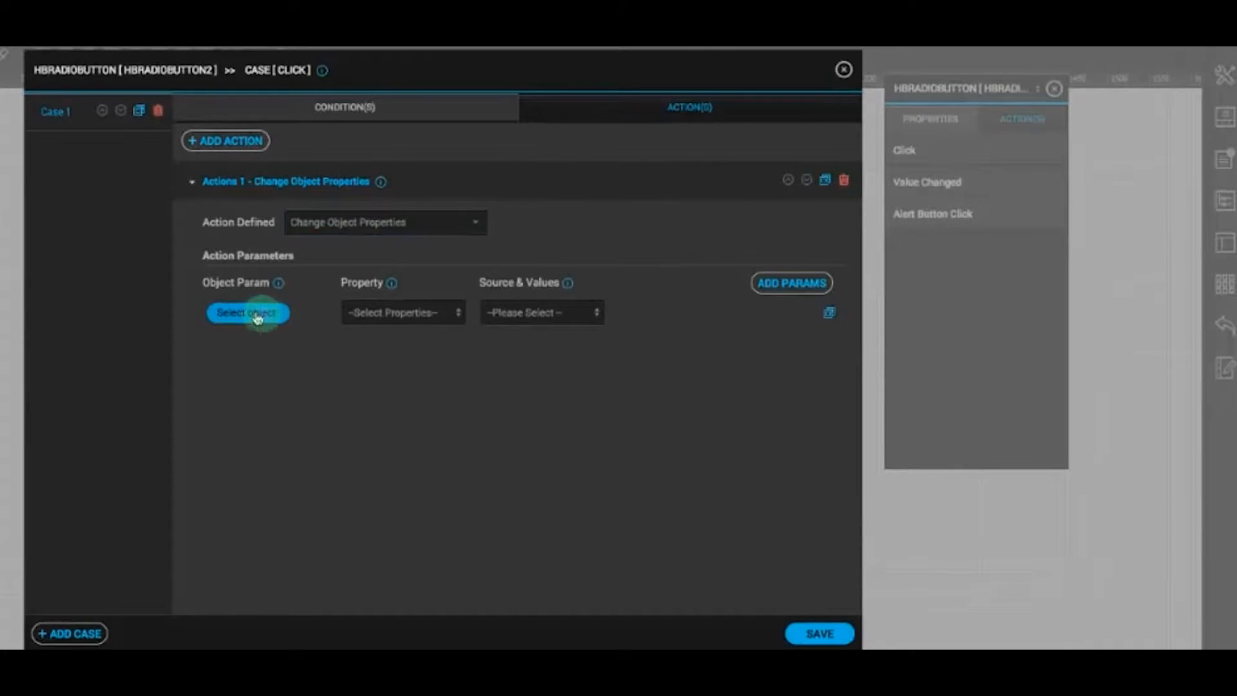
pyautogui.click(248, 312)
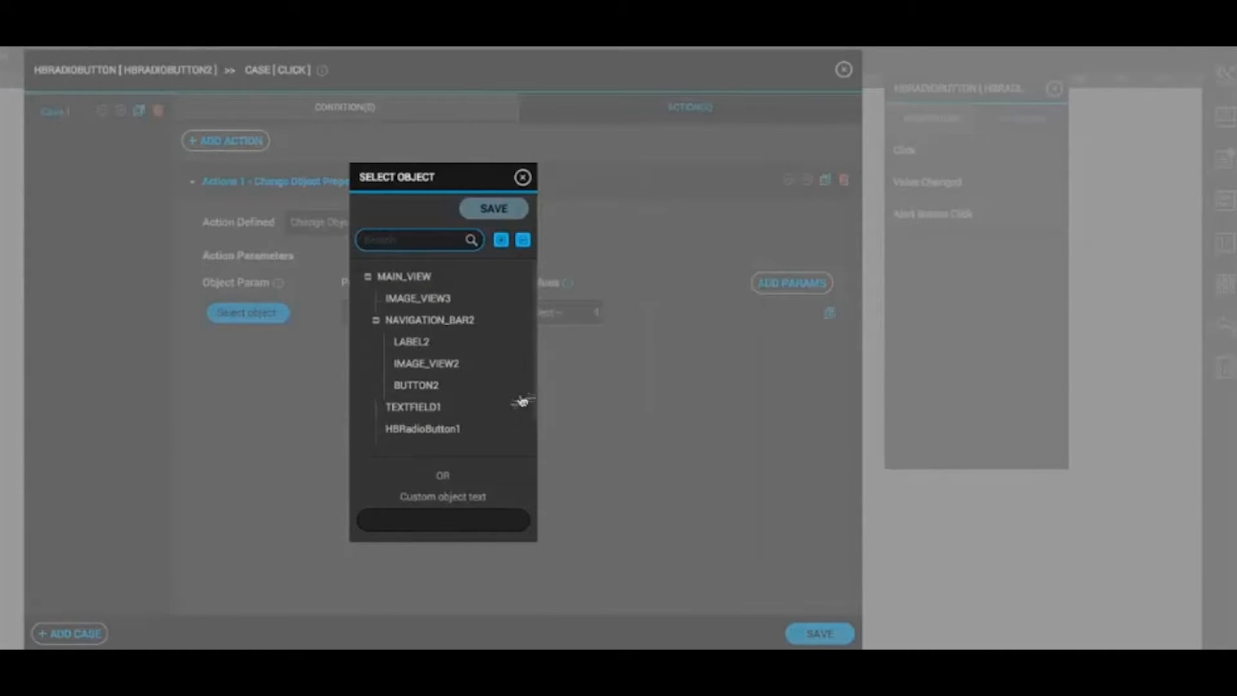
pyautogui.click(414, 406)
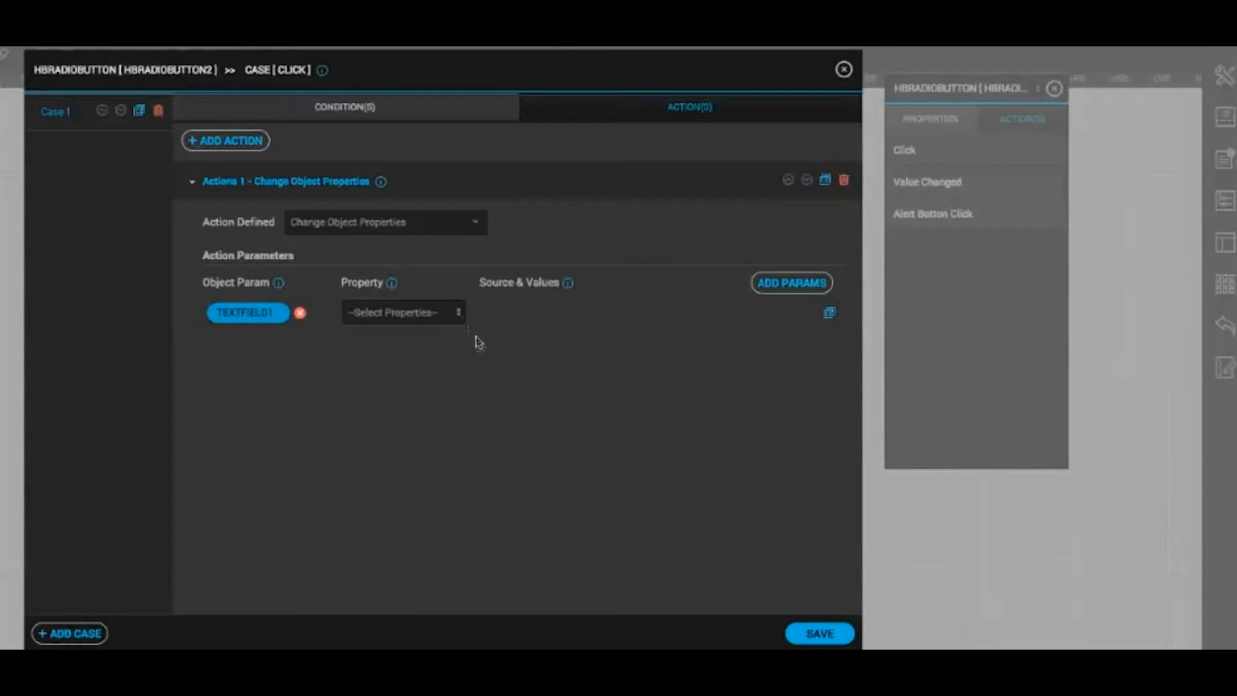
# - Set the property to Value with a radio button as the source form object
pyautogui.click(402, 312)
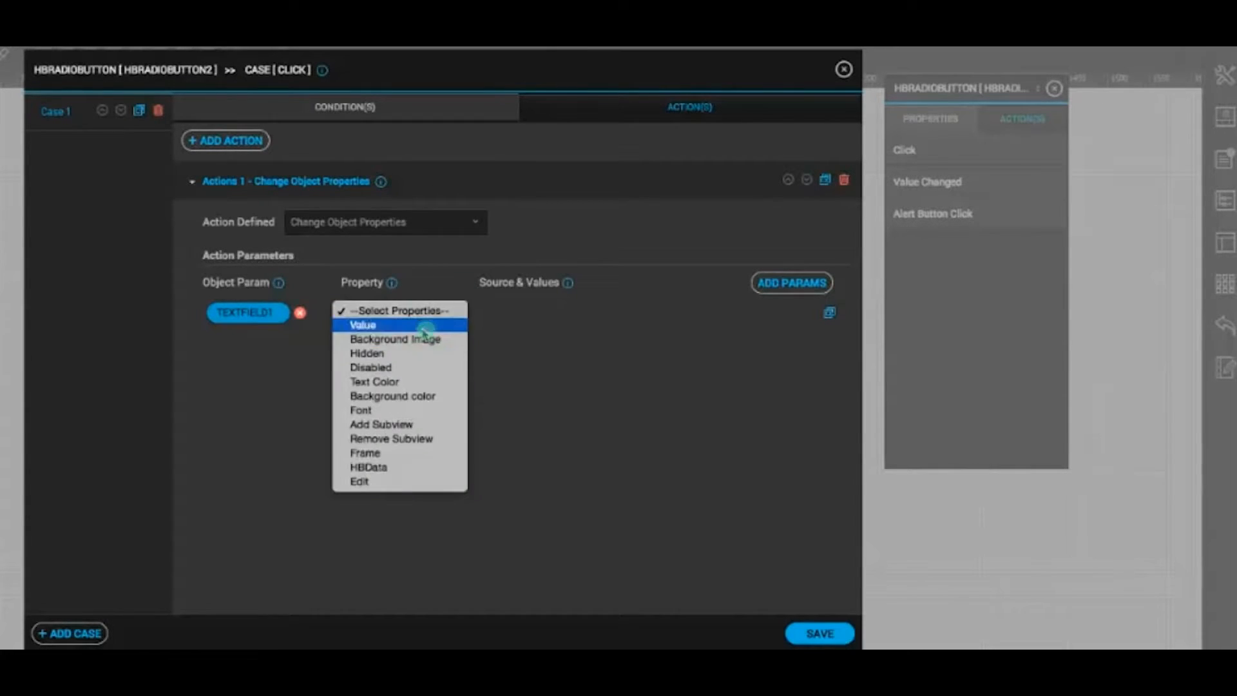
pyautogui.click(360, 325)
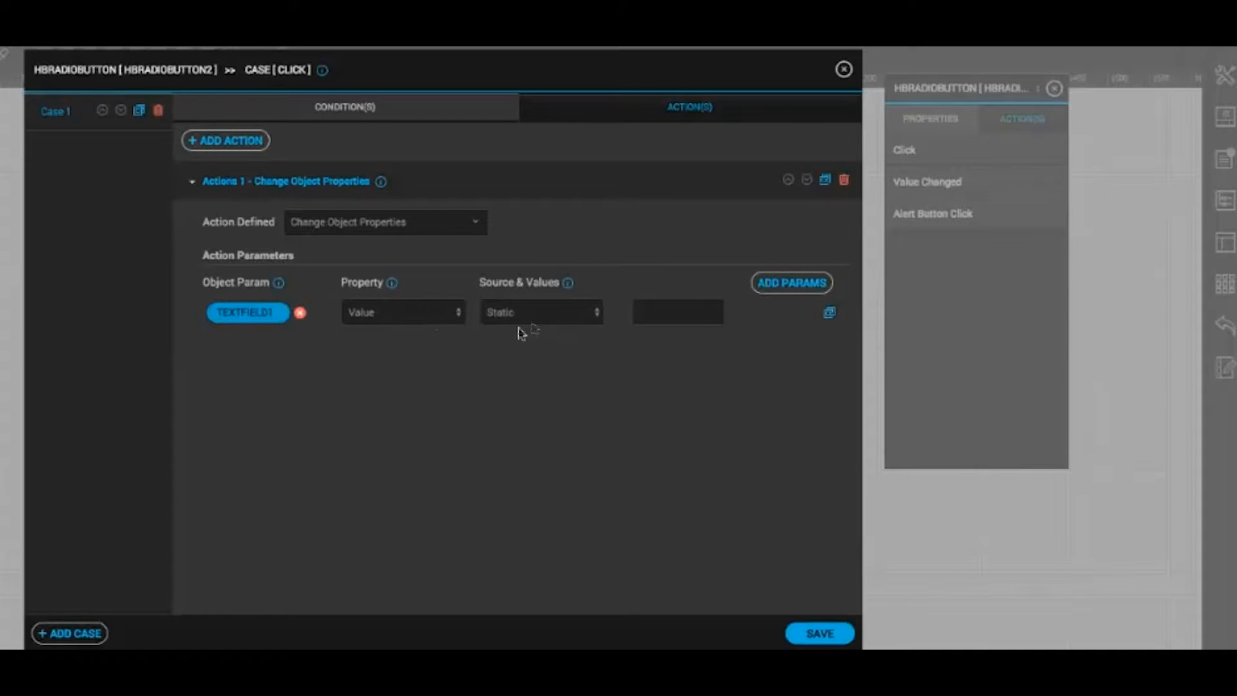
pyautogui.click(540, 312)
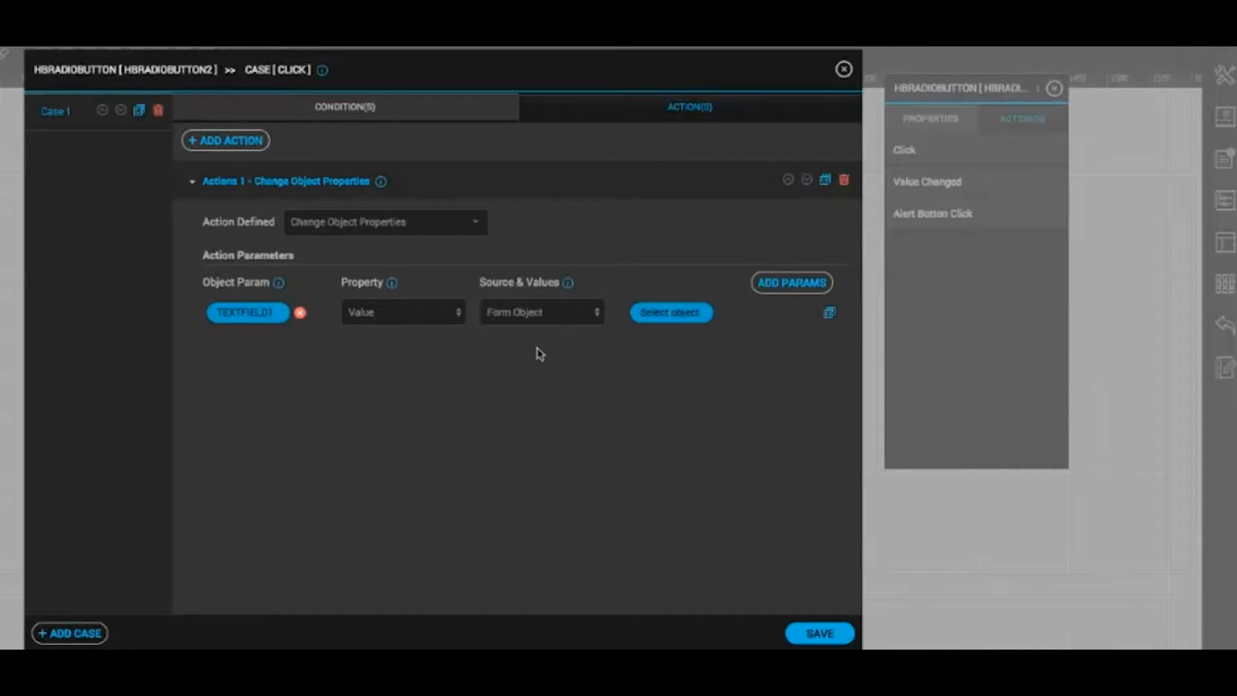
pyautogui.click(670, 311)
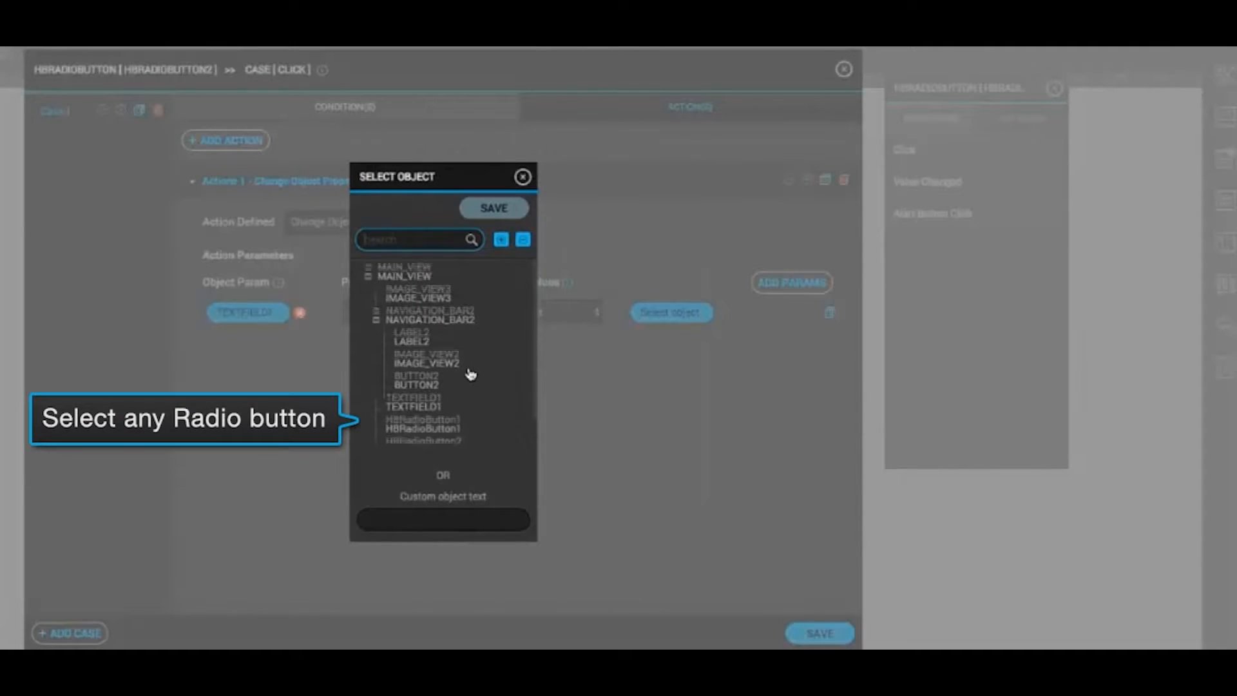
pyautogui.click(422, 427)
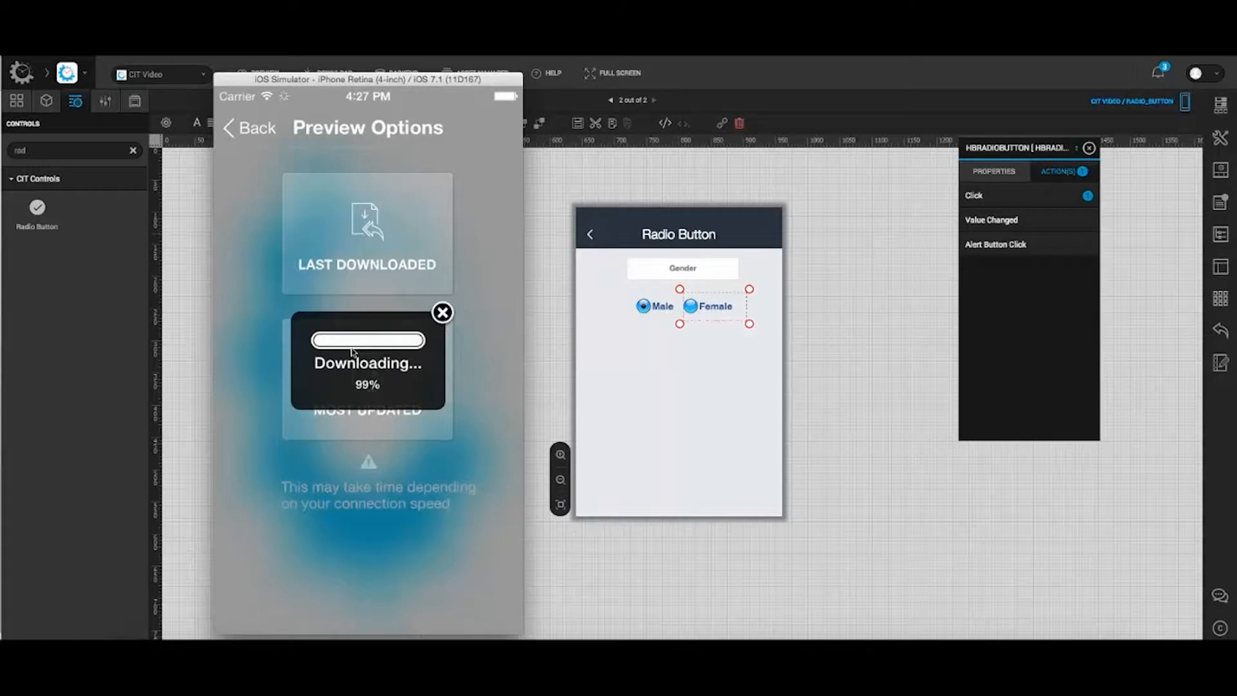
# - Choose Male in the simulator preview so Gender shows Male, then quit the preview
pyautogui.click(442, 312)
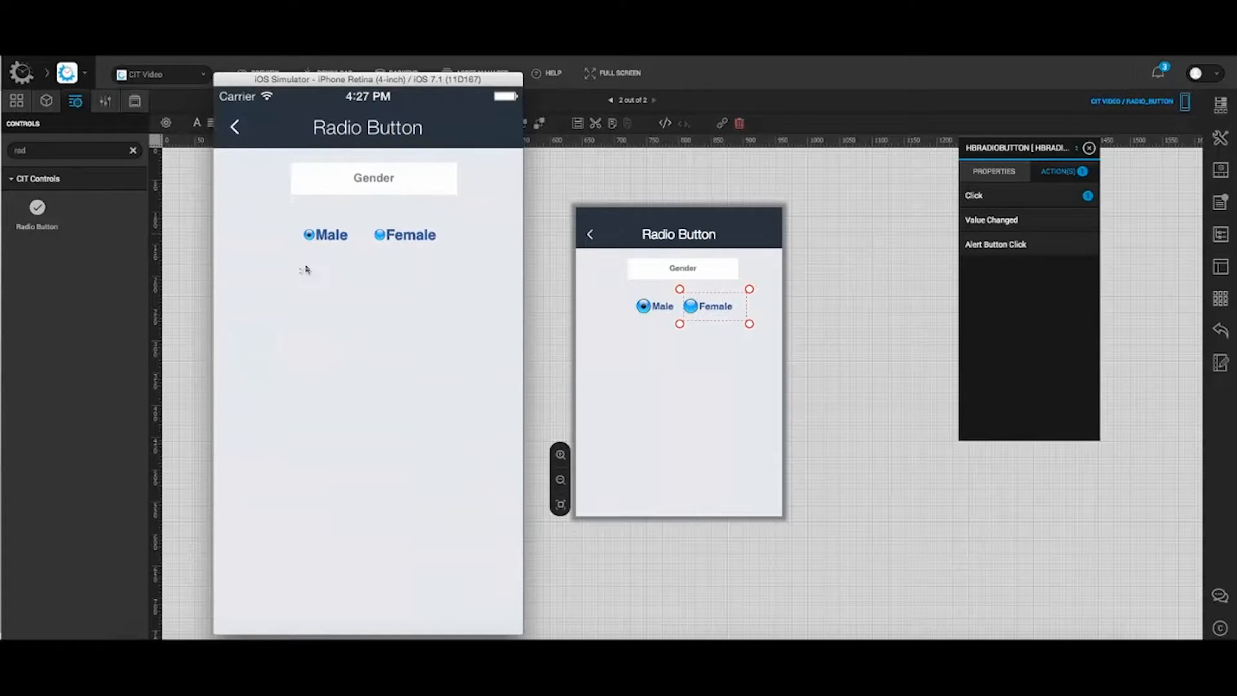
pyautogui.click(379, 235)
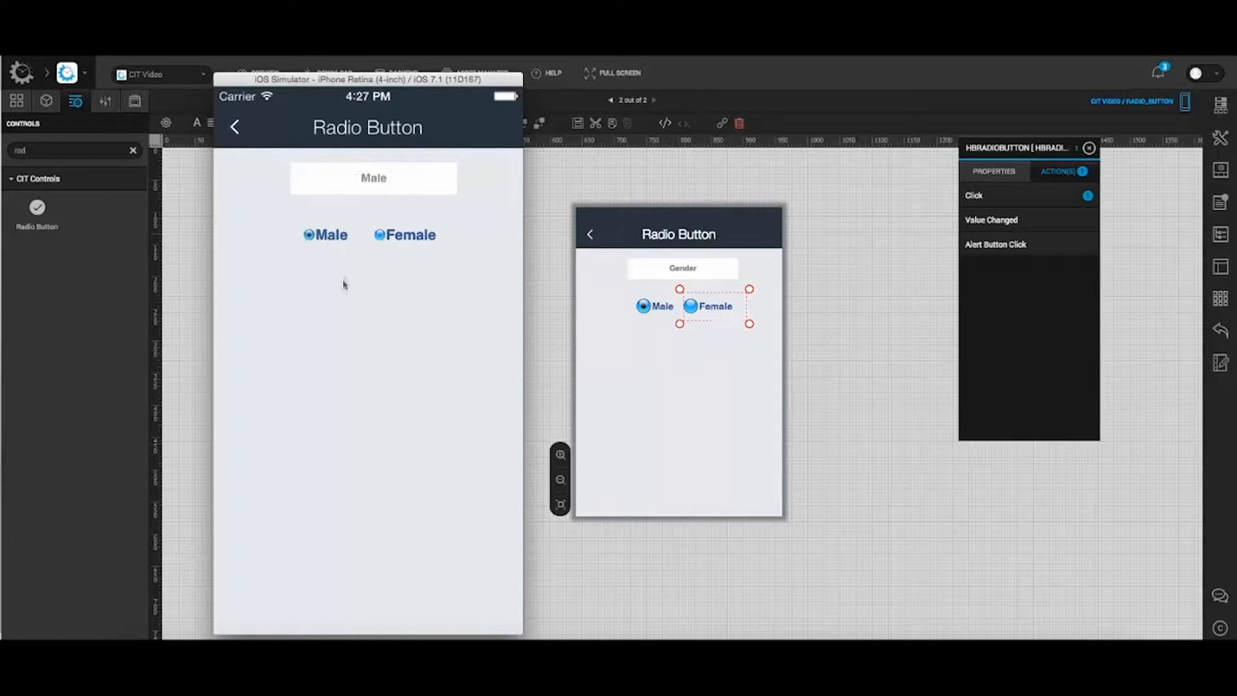
pyautogui.click(379, 234)
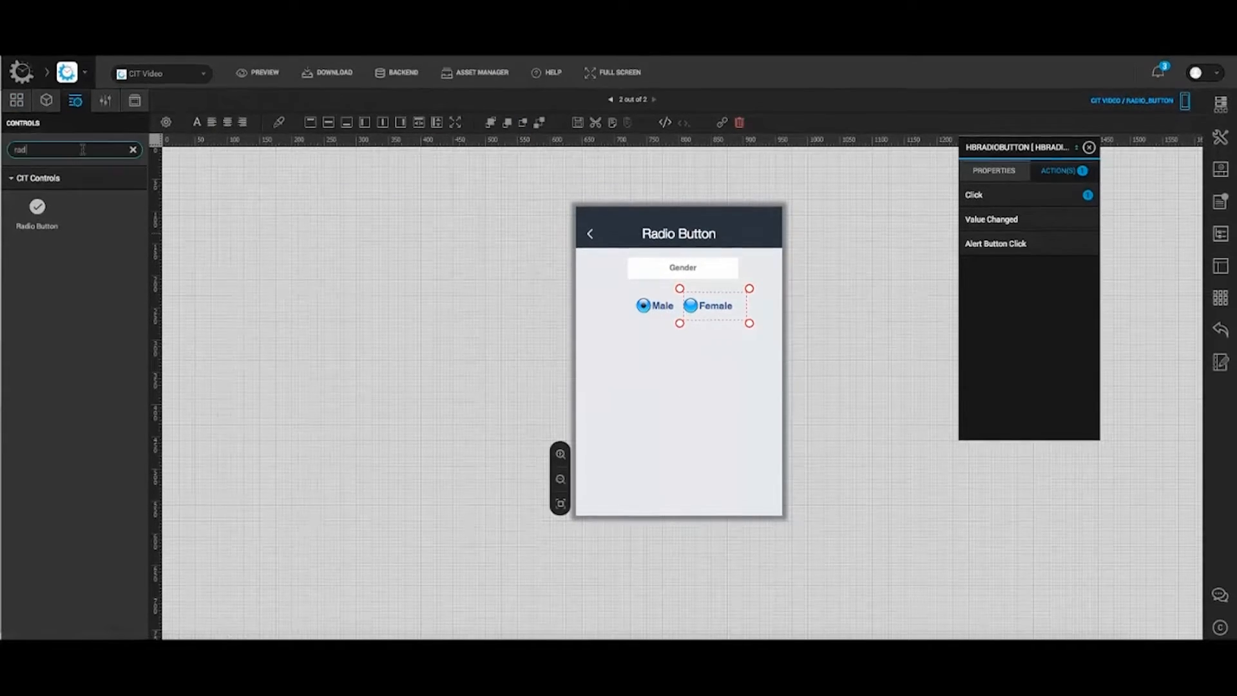
# - Search controls for 'bu' and drag a Button onto the screen below the radio buttons
pyautogui.click(133, 149)
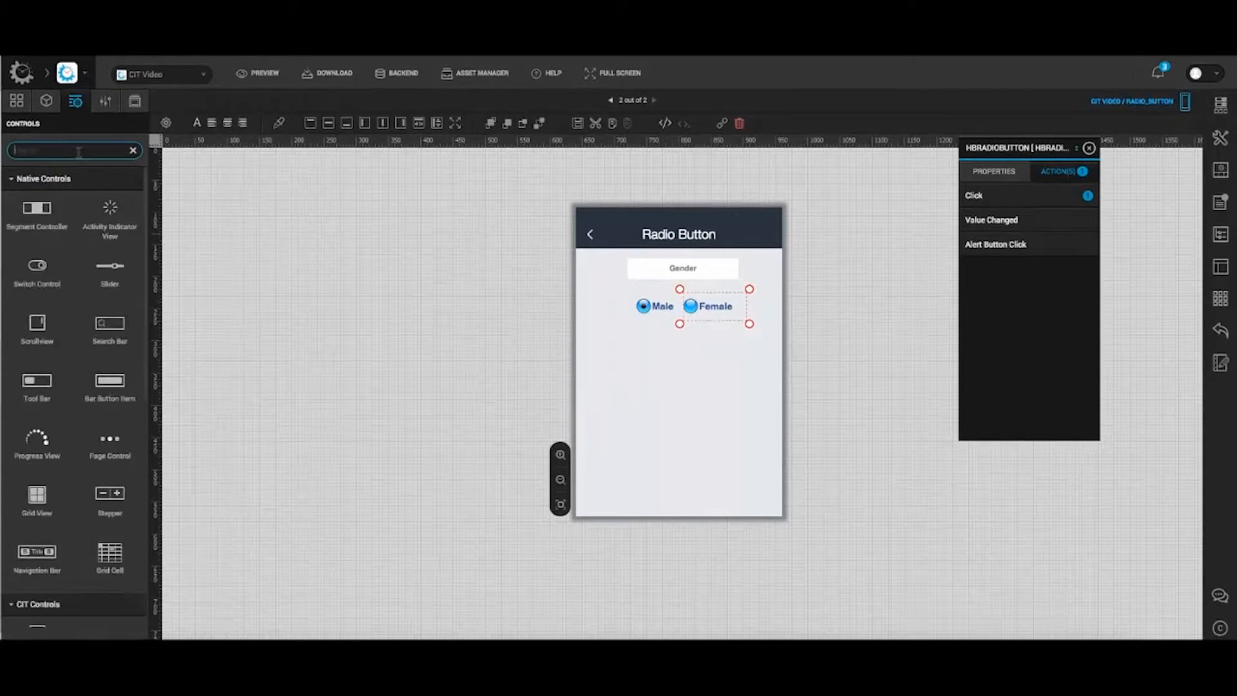
pyautogui.write('bu')
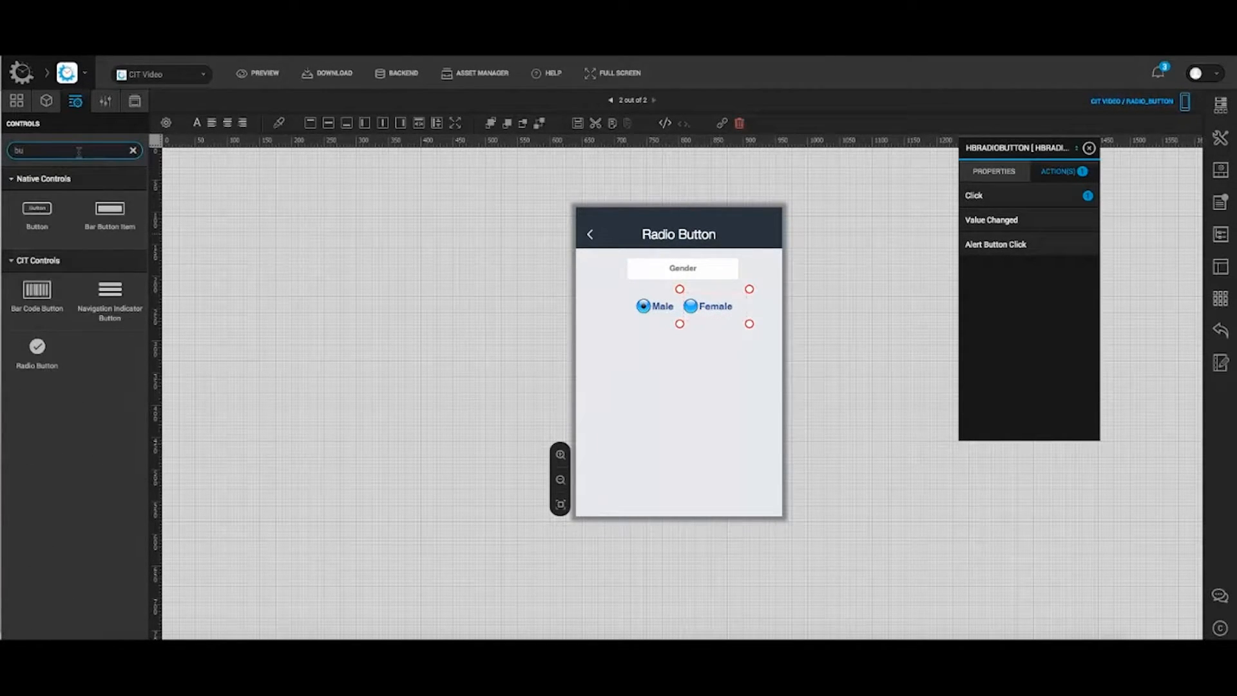
pyautogui.moveTo(36, 207); pyautogui.dragTo(684, 364)
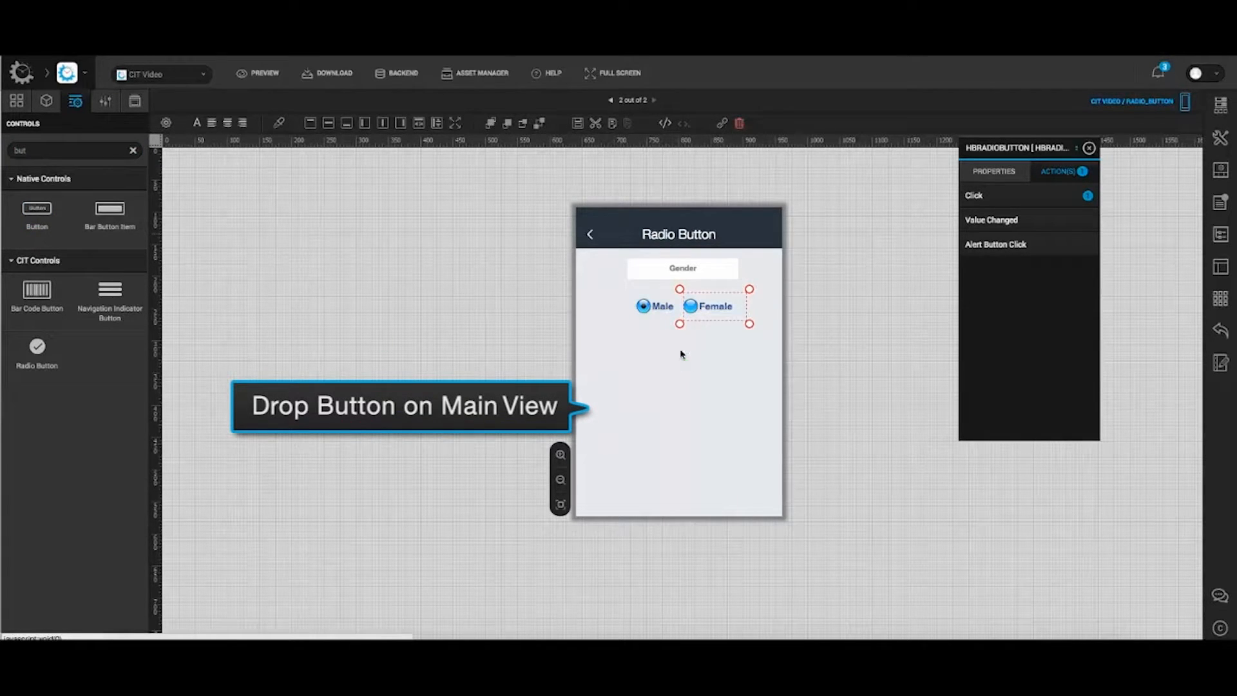
pyautogui.moveTo(36, 208); pyautogui.dragTo(679, 346)
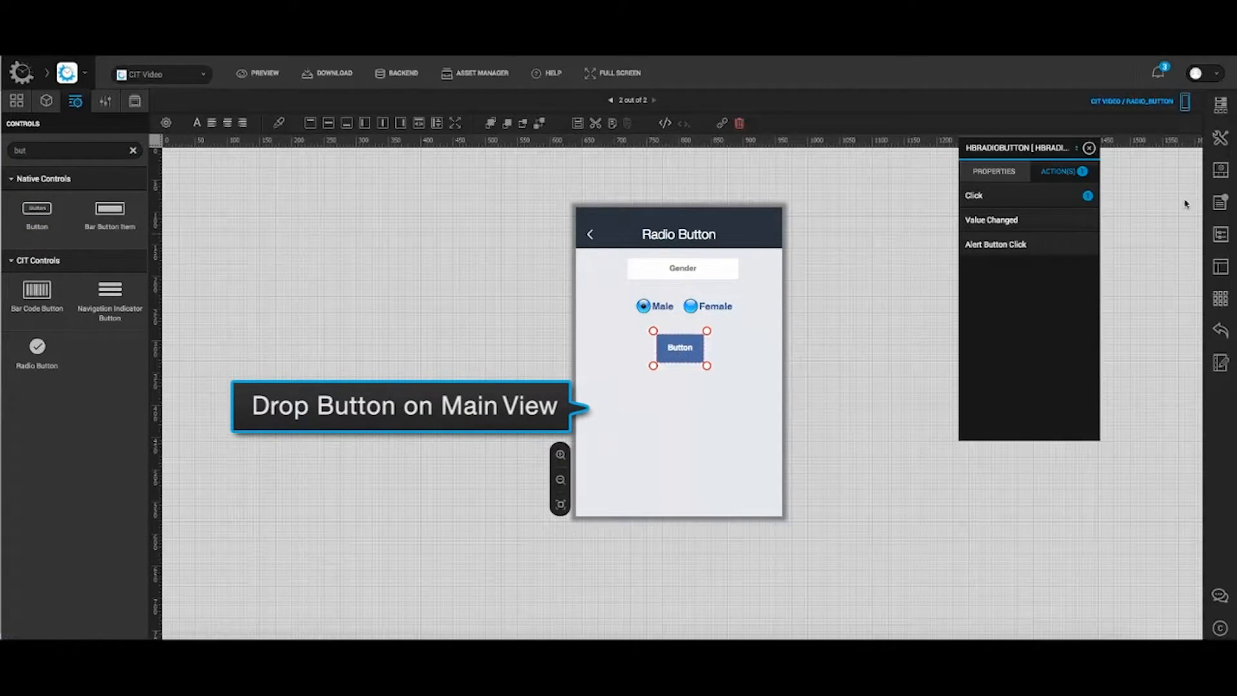
pyautogui.moveTo(1079, 277)
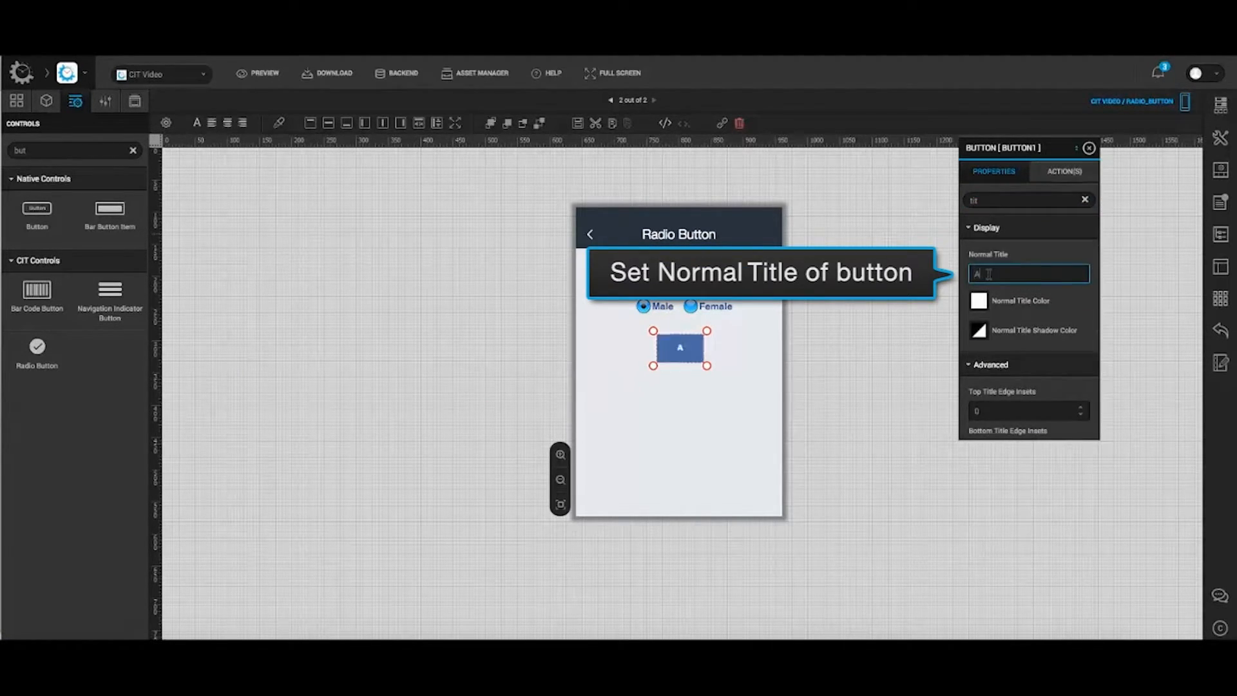
# - Set the new button's Normal Title to 'Apply'
pyautogui.write('Apply')
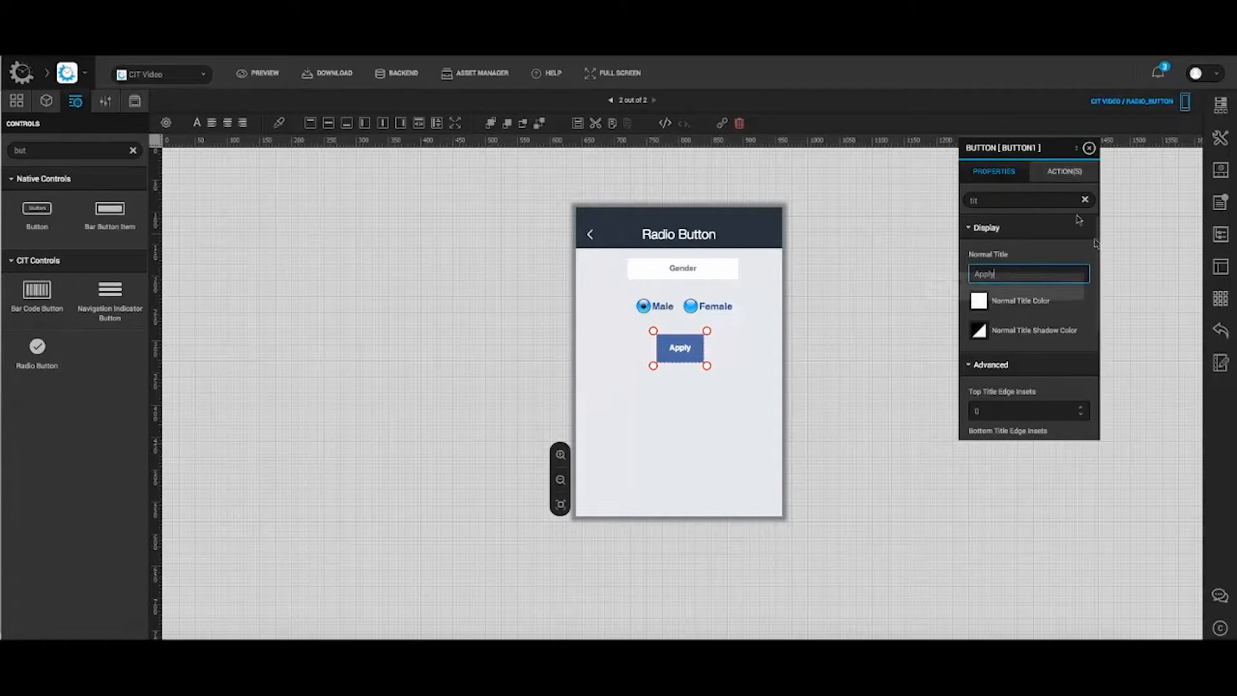
pyautogui.click(1063, 171)
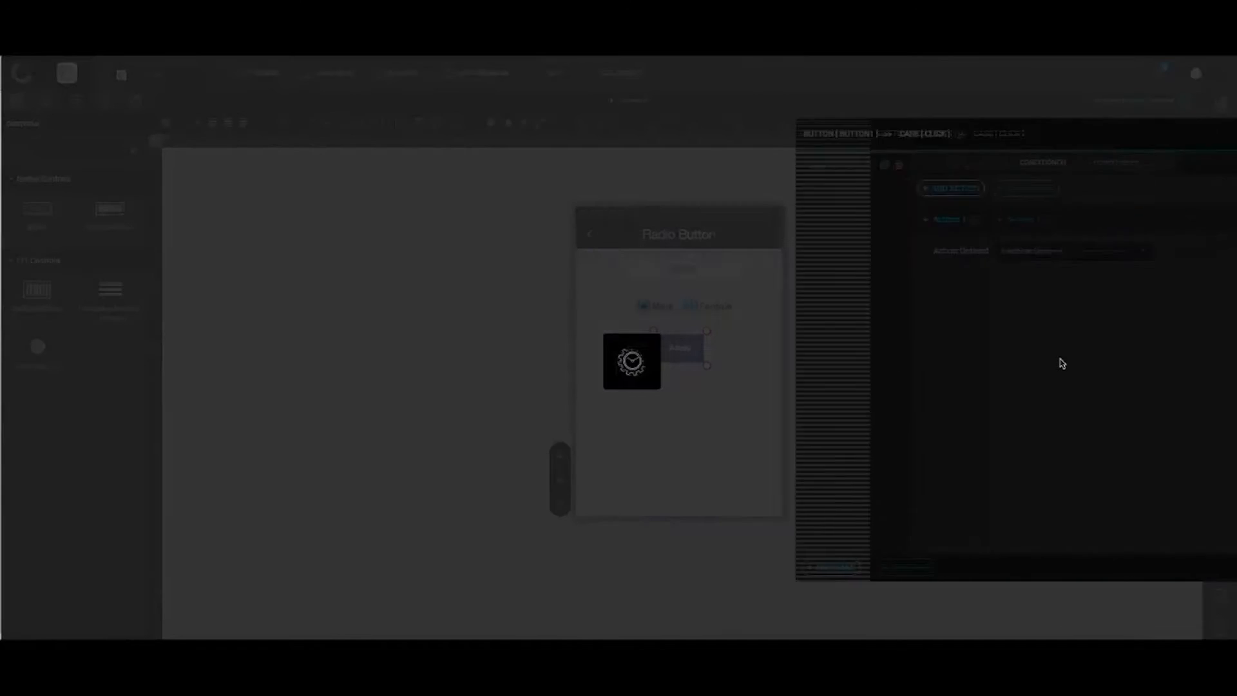
# - Give Apply's Click case a Change Object Properties action targeting TEXTFIELD1
pyautogui.click(573, 250)
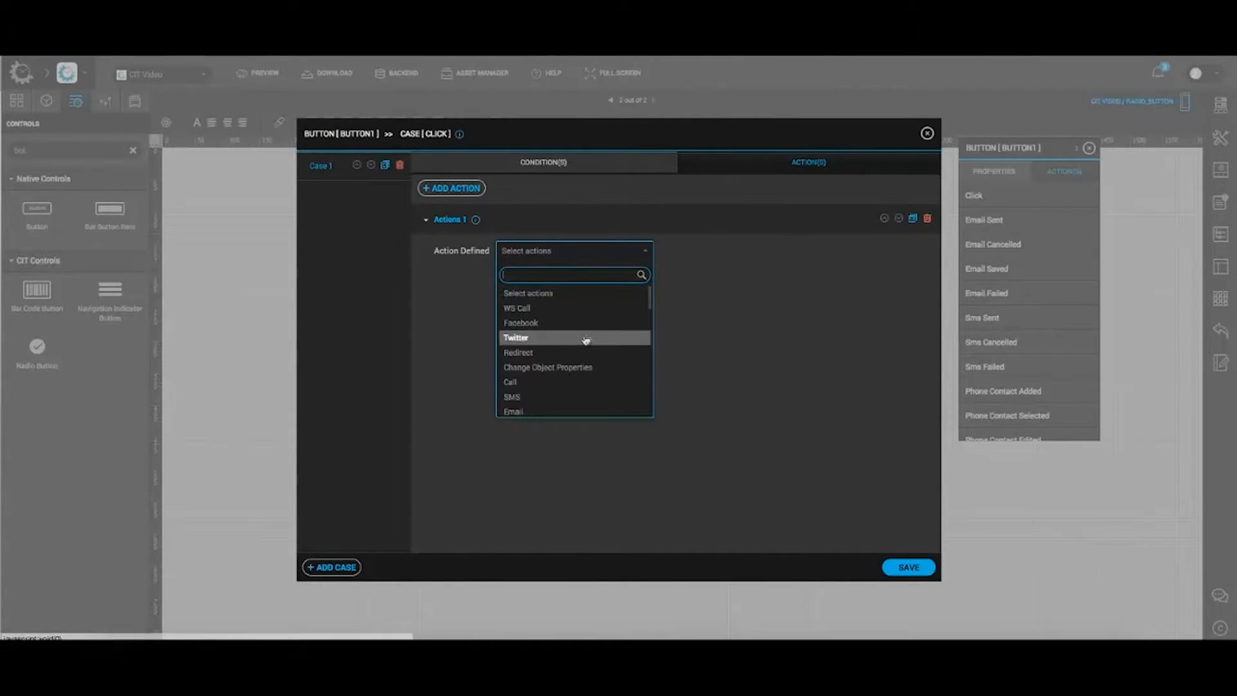
pyautogui.click(547, 367)
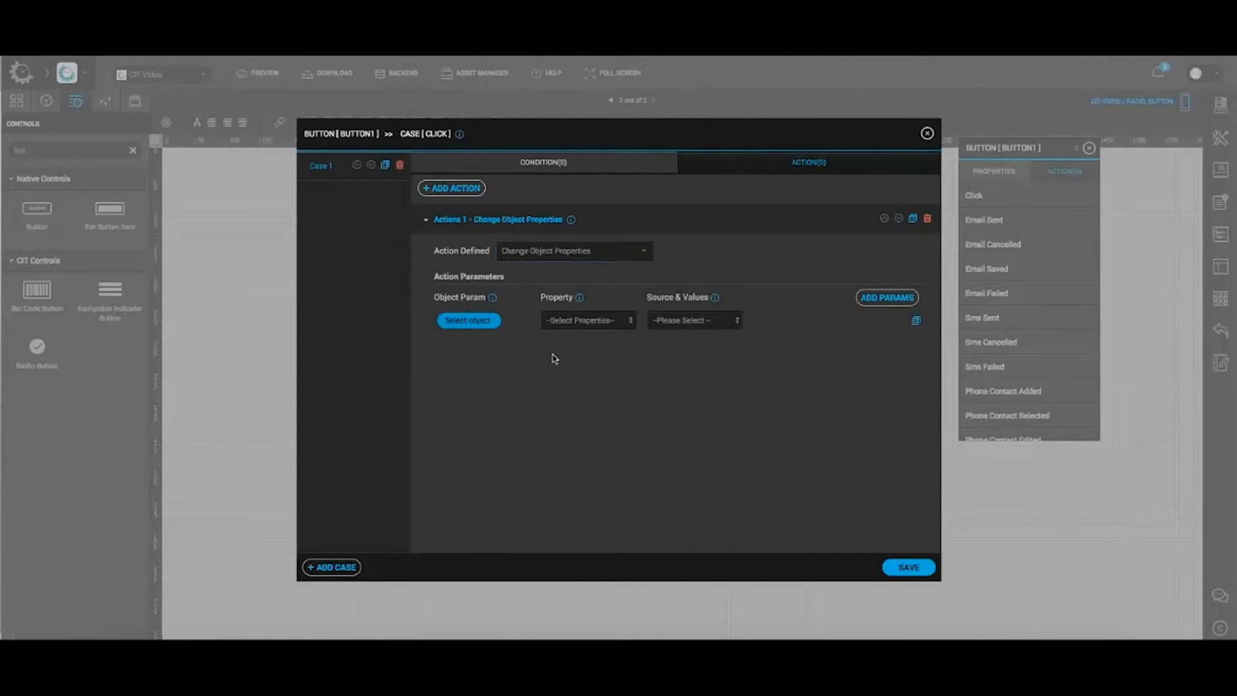
pyautogui.click(466, 319)
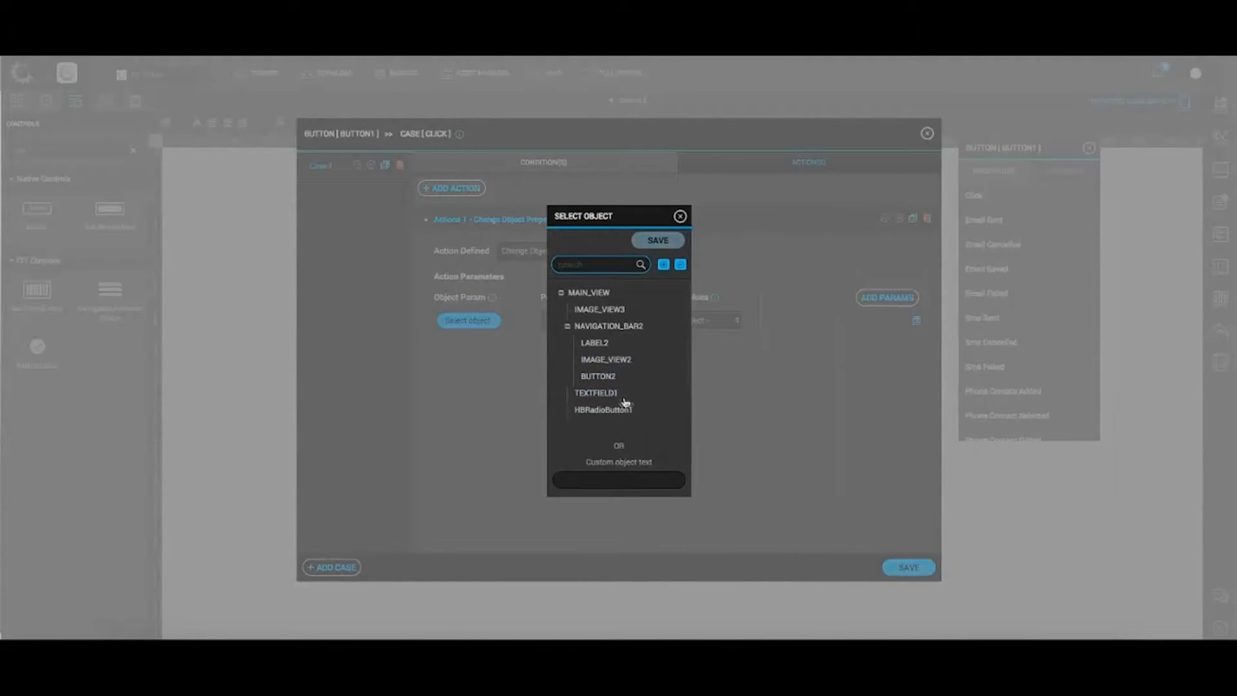
pyautogui.click(595, 391)
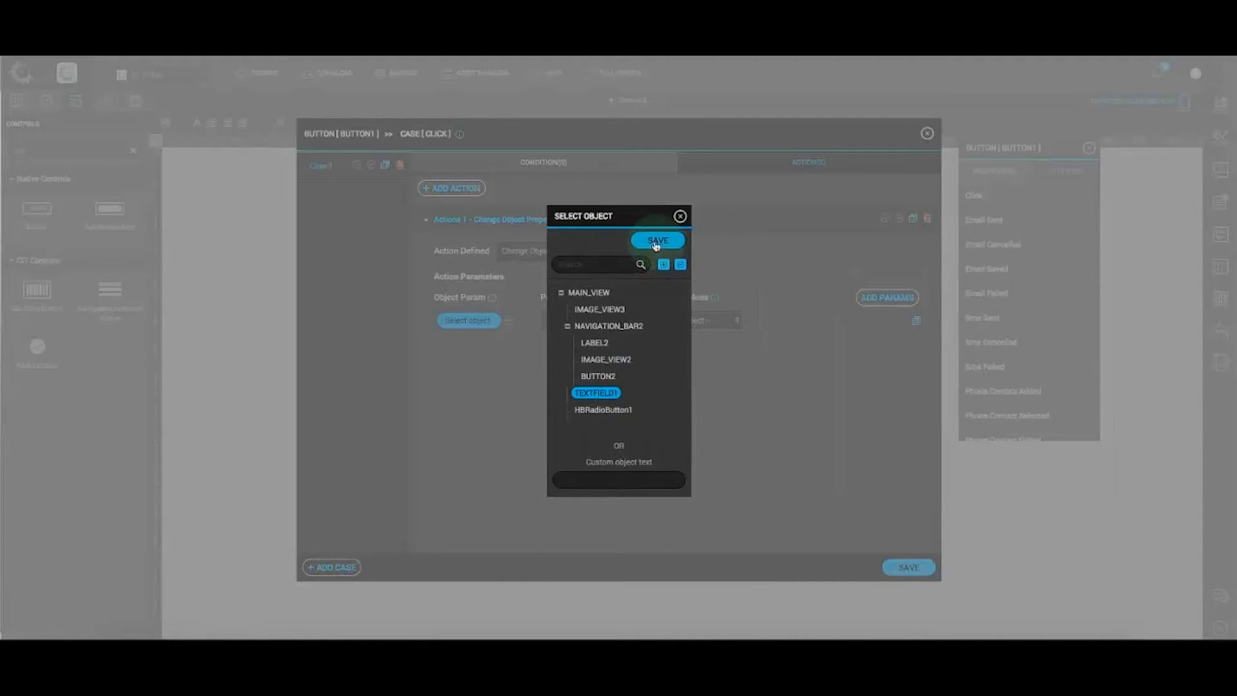
pyautogui.click(657, 240)
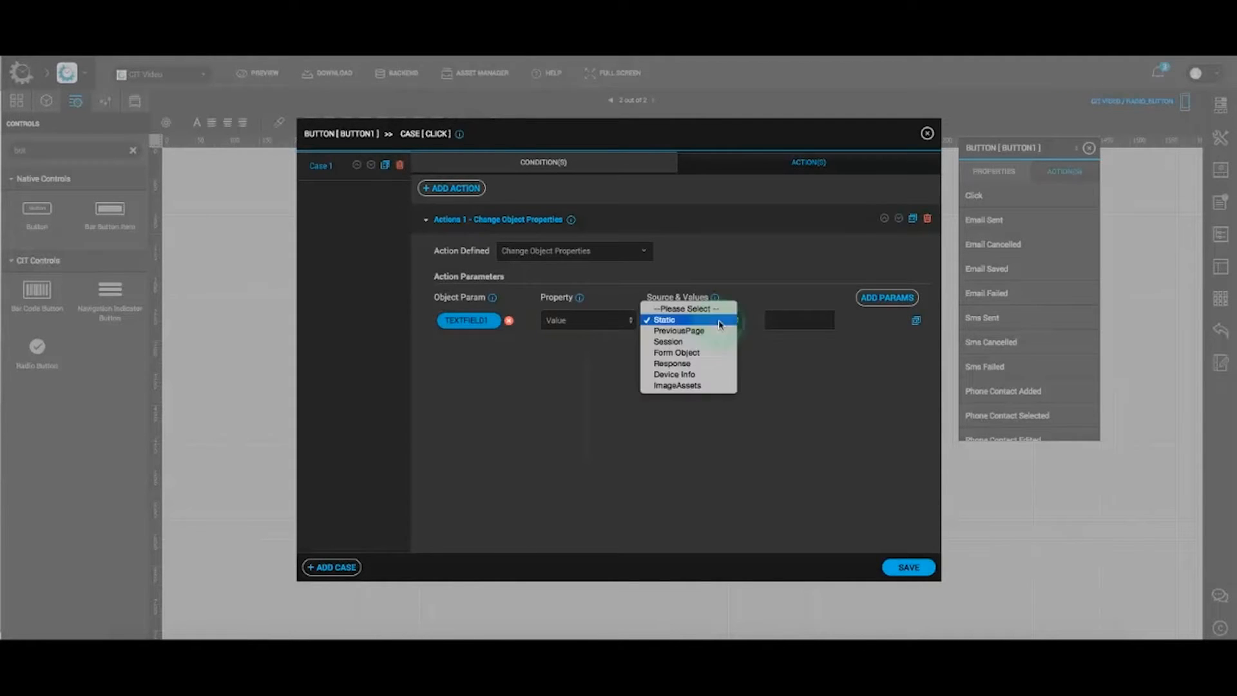
# - Source the Value from form object HBRadioButton2 and save the action
pyautogui.click(676, 352)
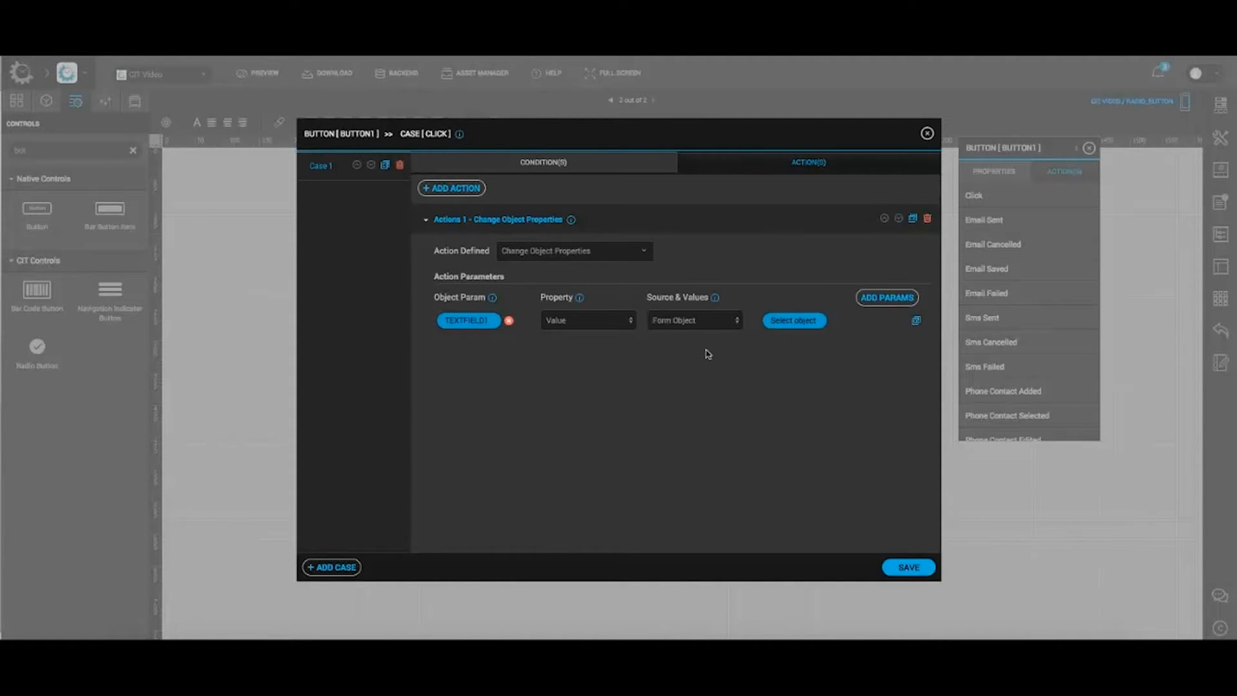
pyautogui.click(792, 320)
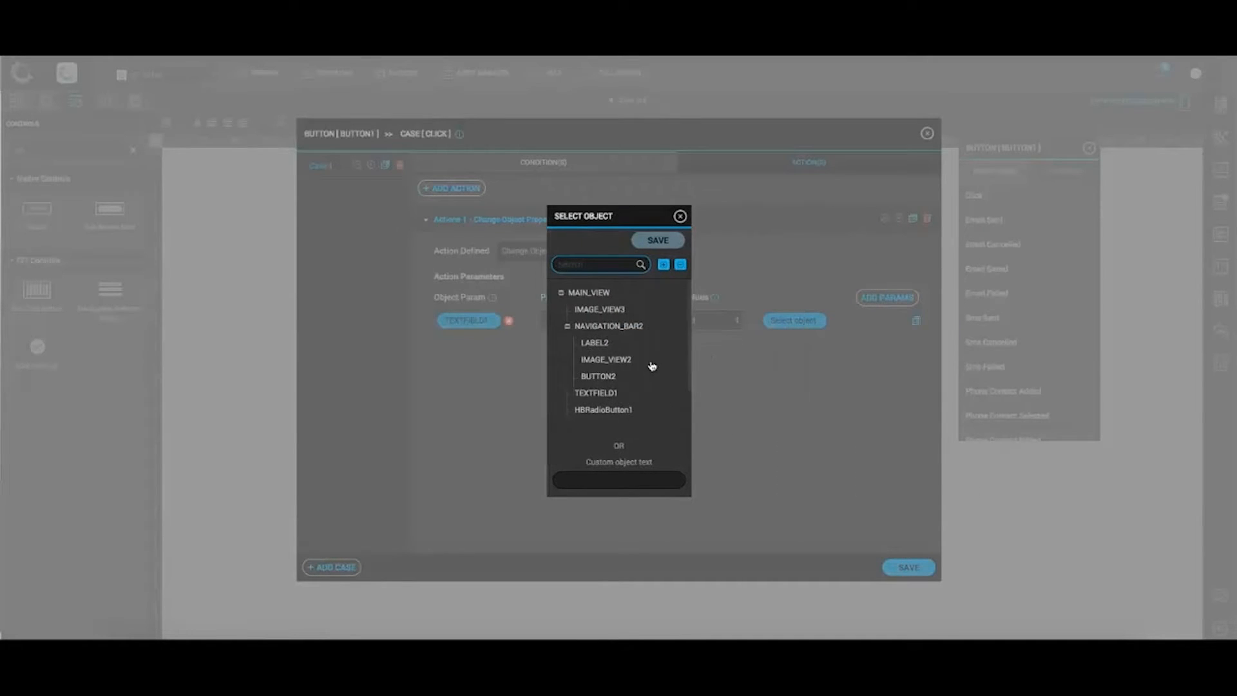
pyautogui.click(659, 240)
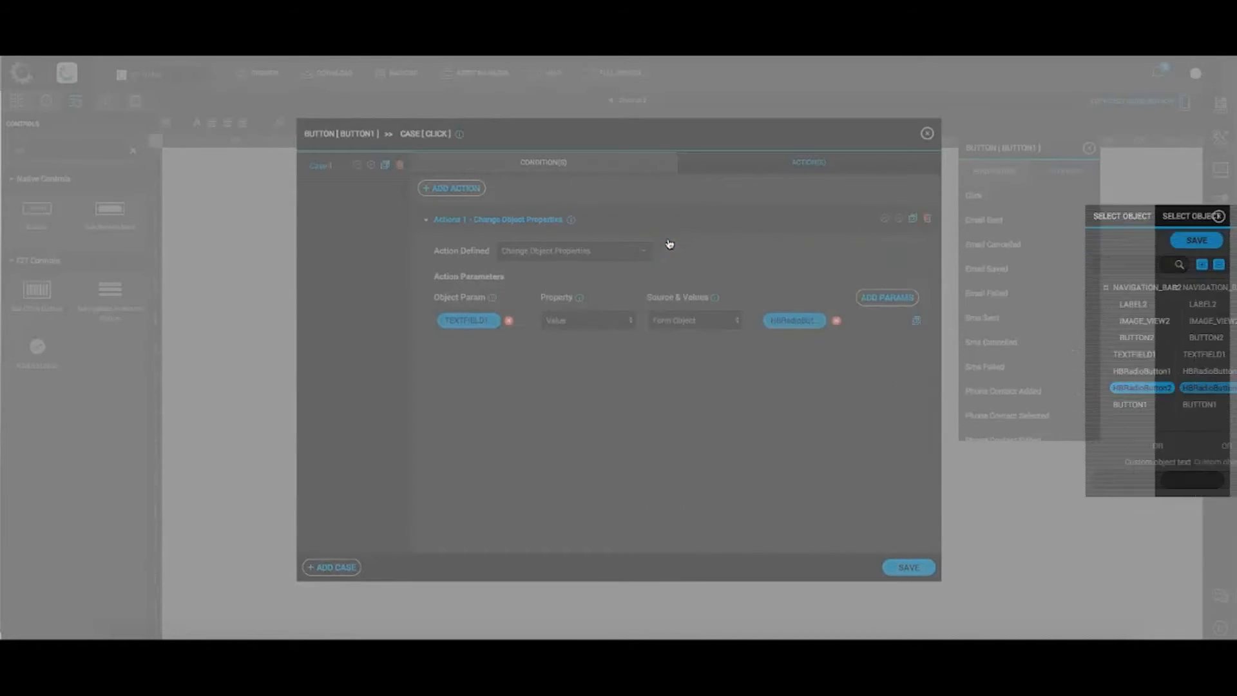
pyautogui.click(907, 566)
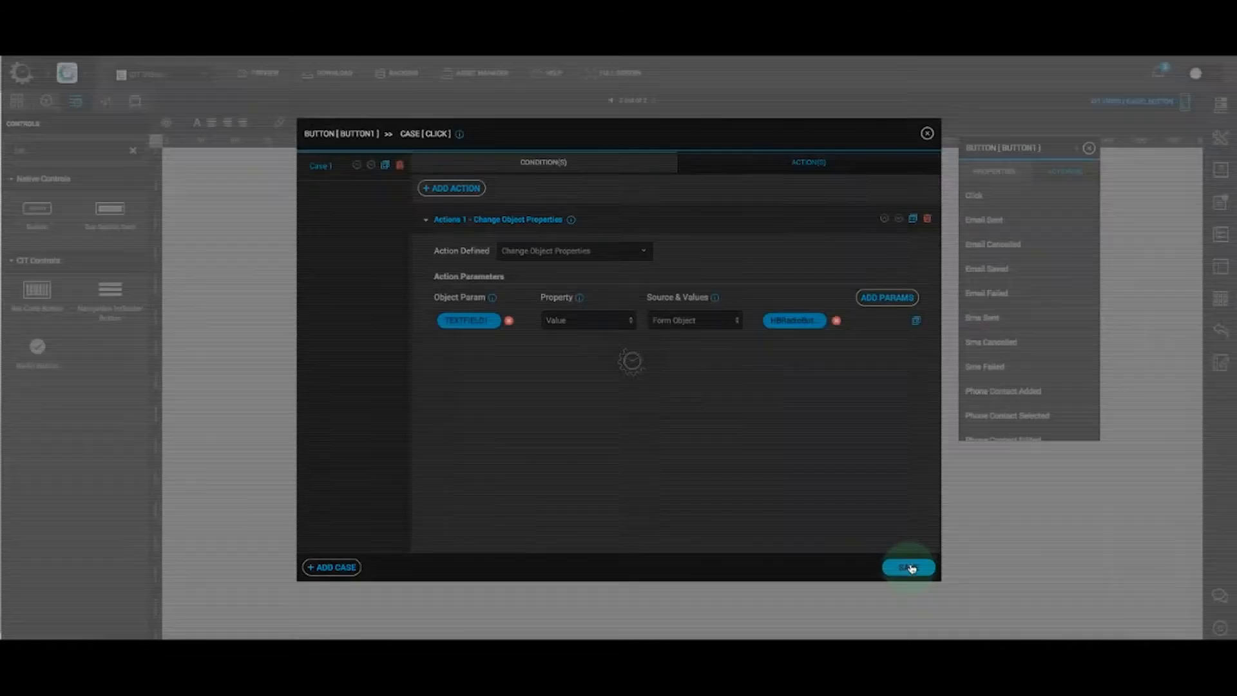
pyautogui.click(908, 567)
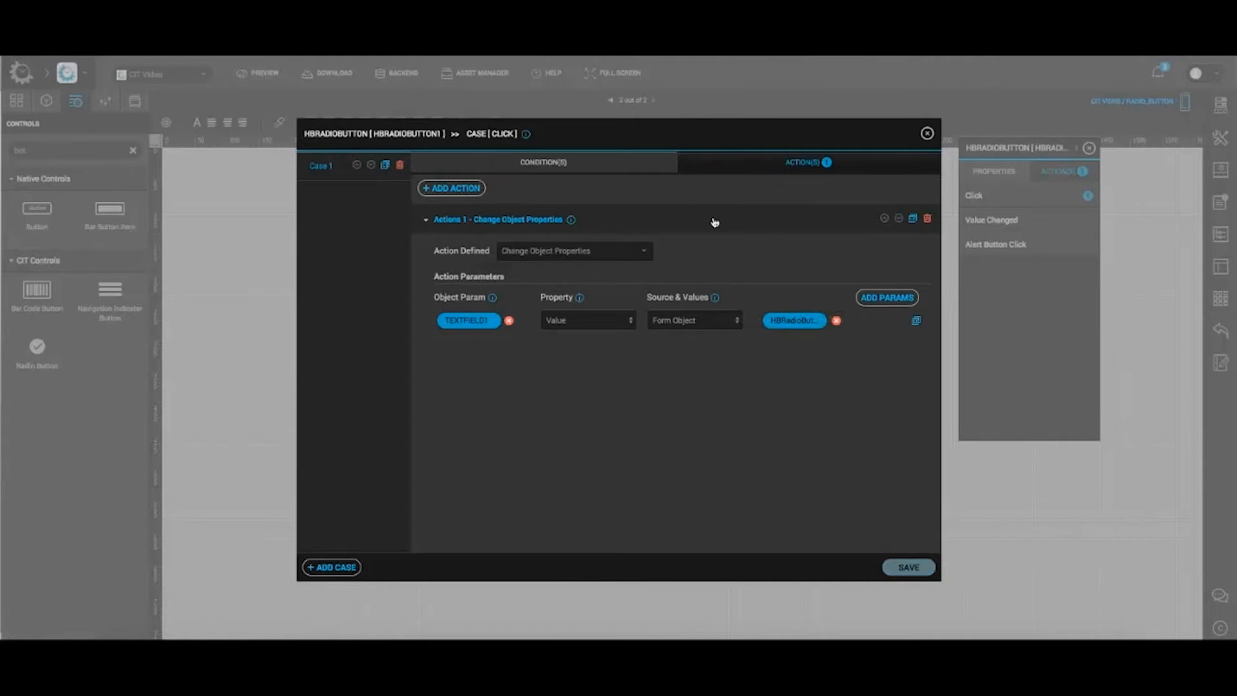
# - Select the Female radio button and bring up its Click action case
pyautogui.click(544, 162)
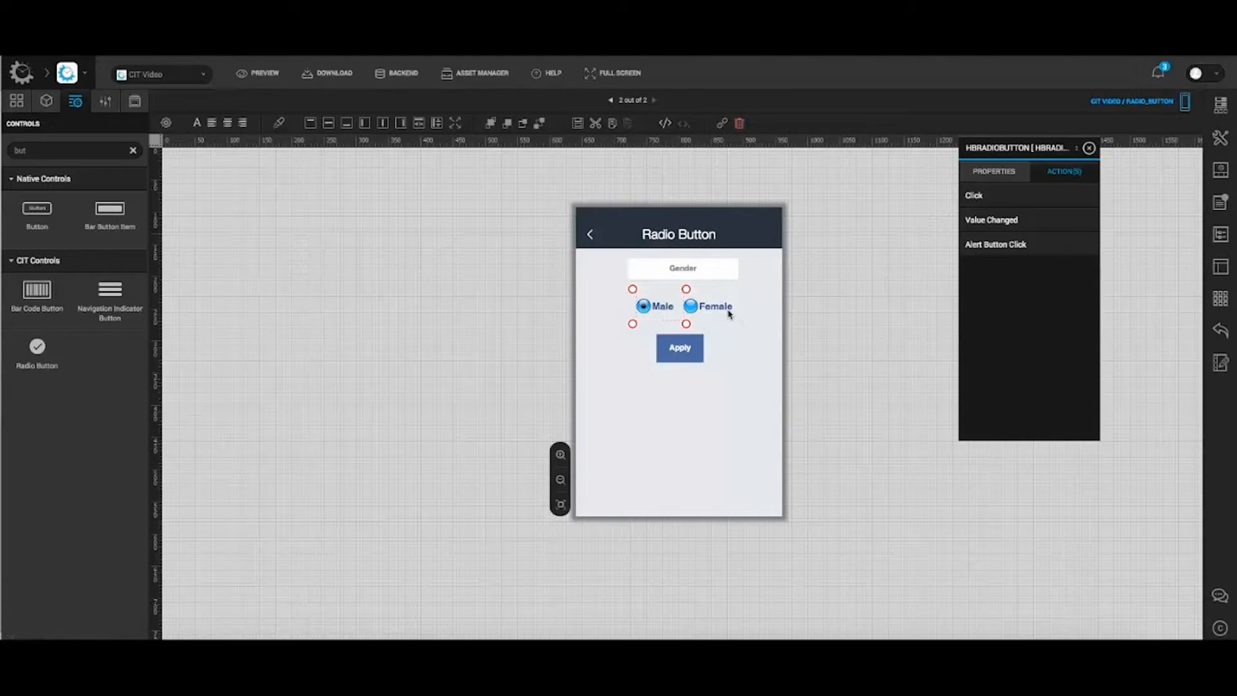
pyautogui.click(713, 307)
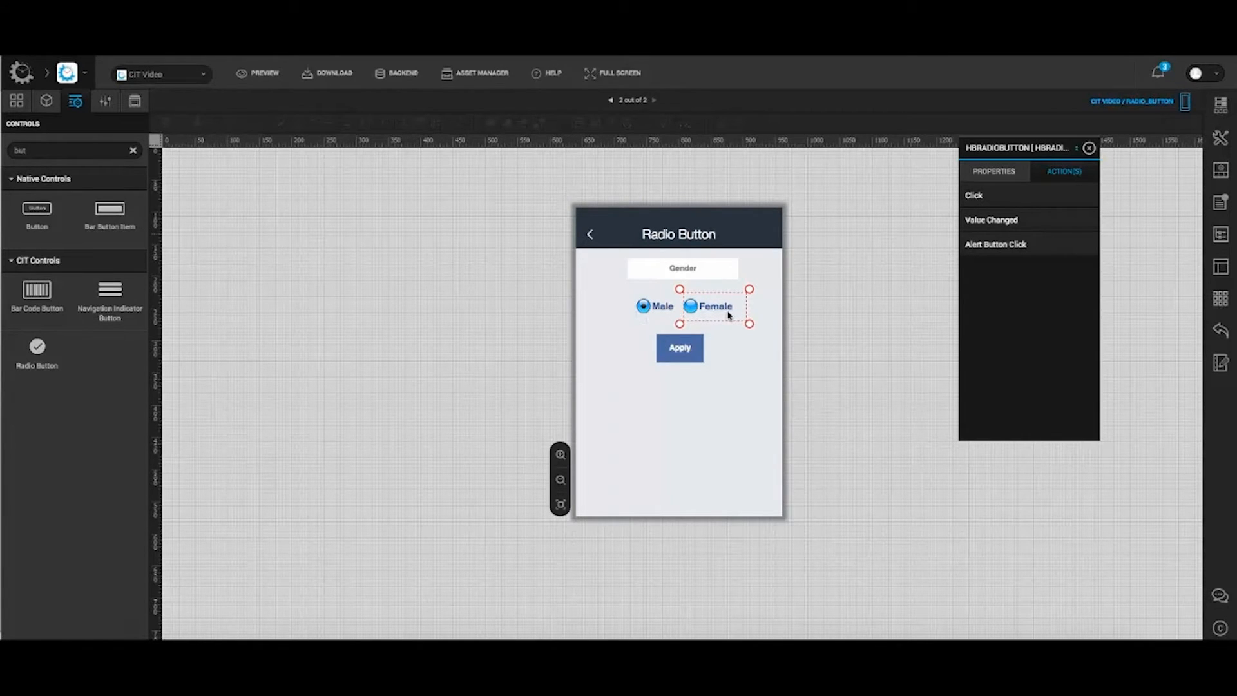
pyautogui.click(993, 171)
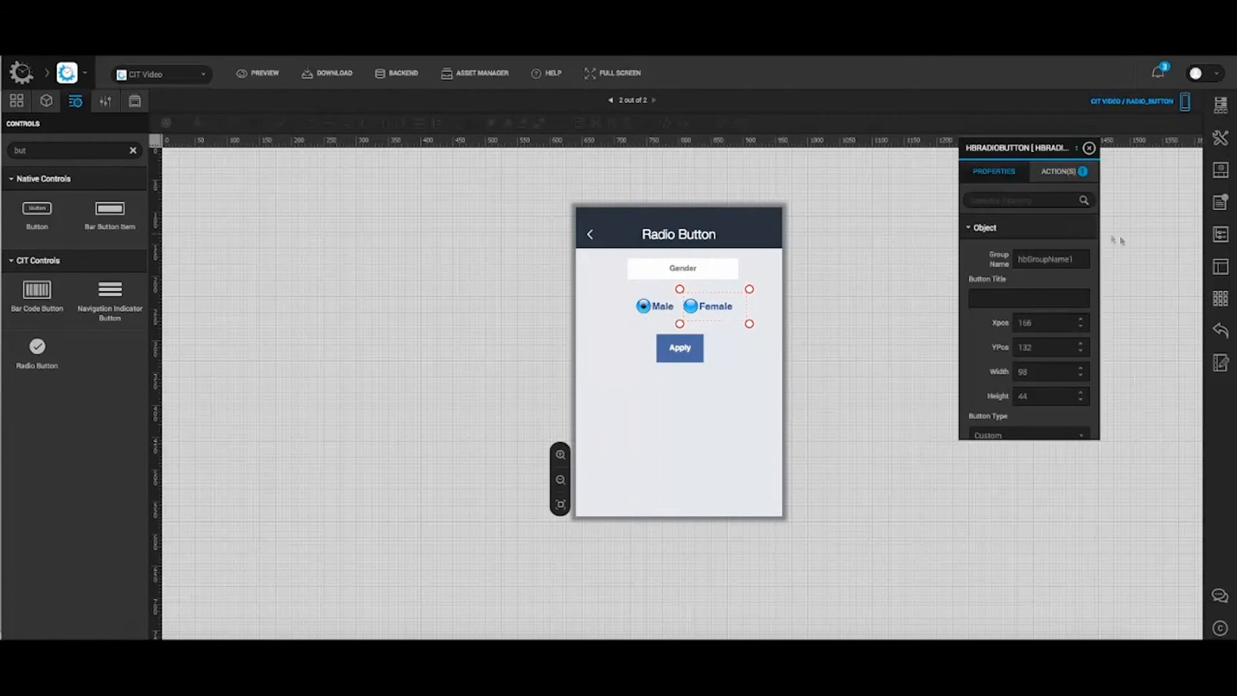
pyautogui.click(1057, 172)
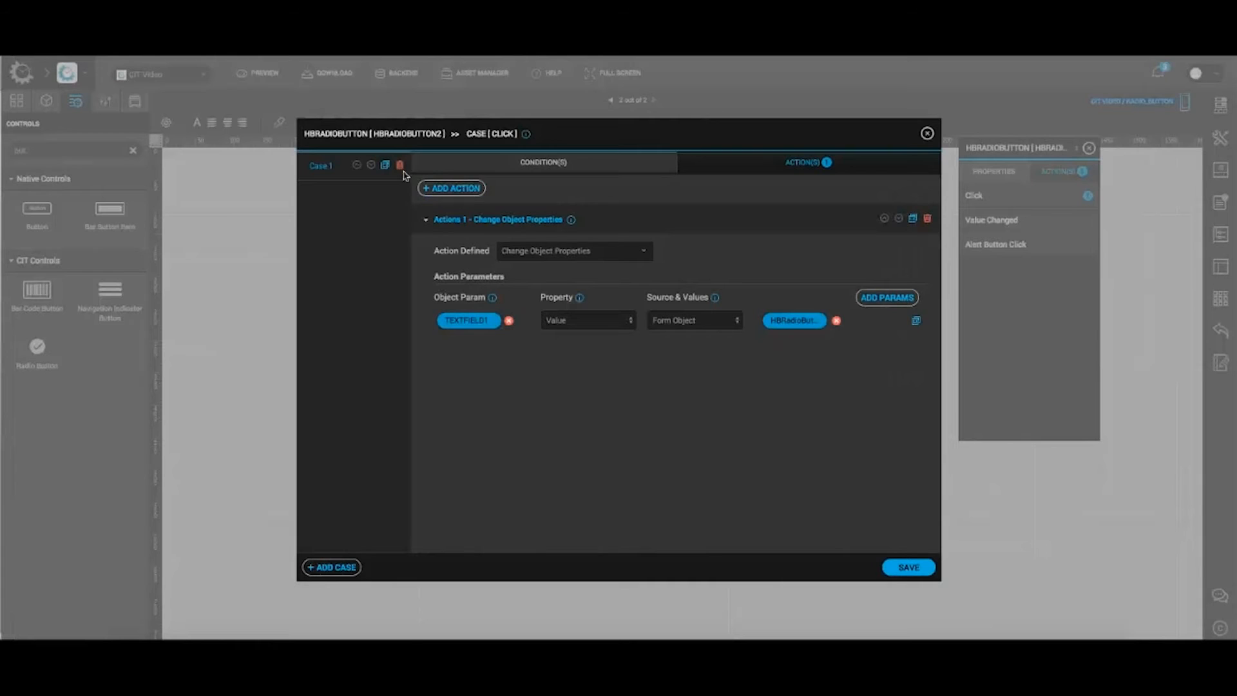
# - Delete the entire click case, close the editor and launch the simulator preview
pyautogui.click(400, 166)
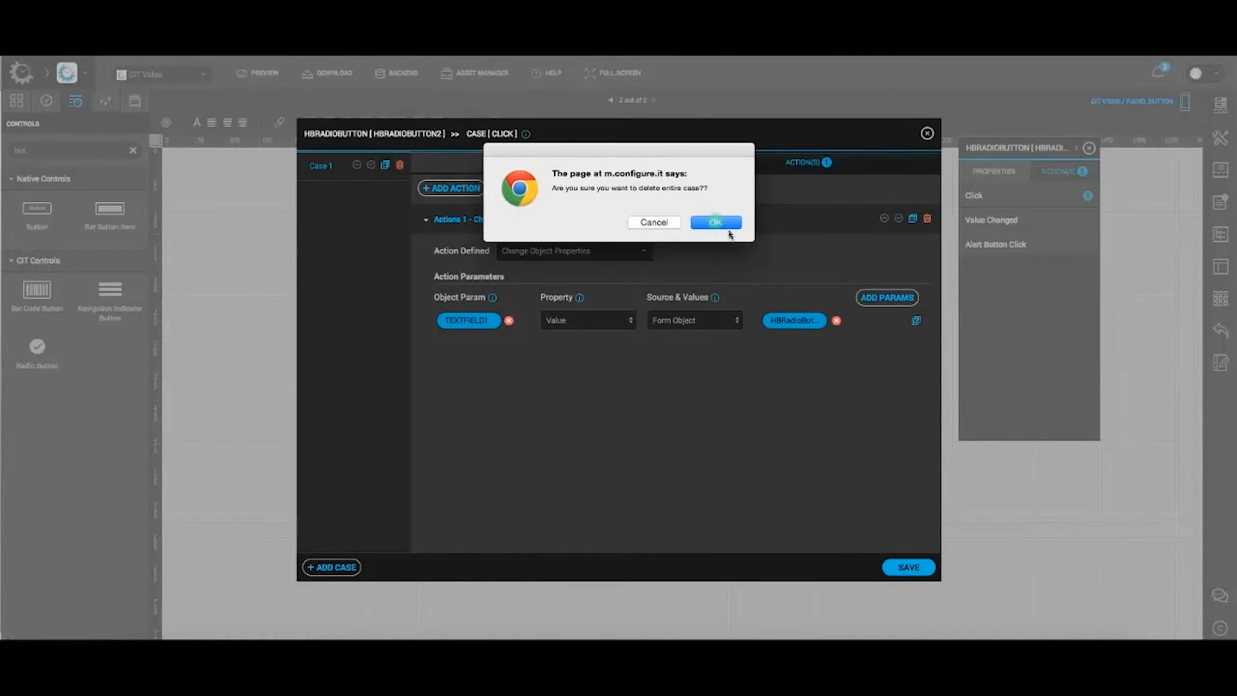
pyautogui.click(715, 221)
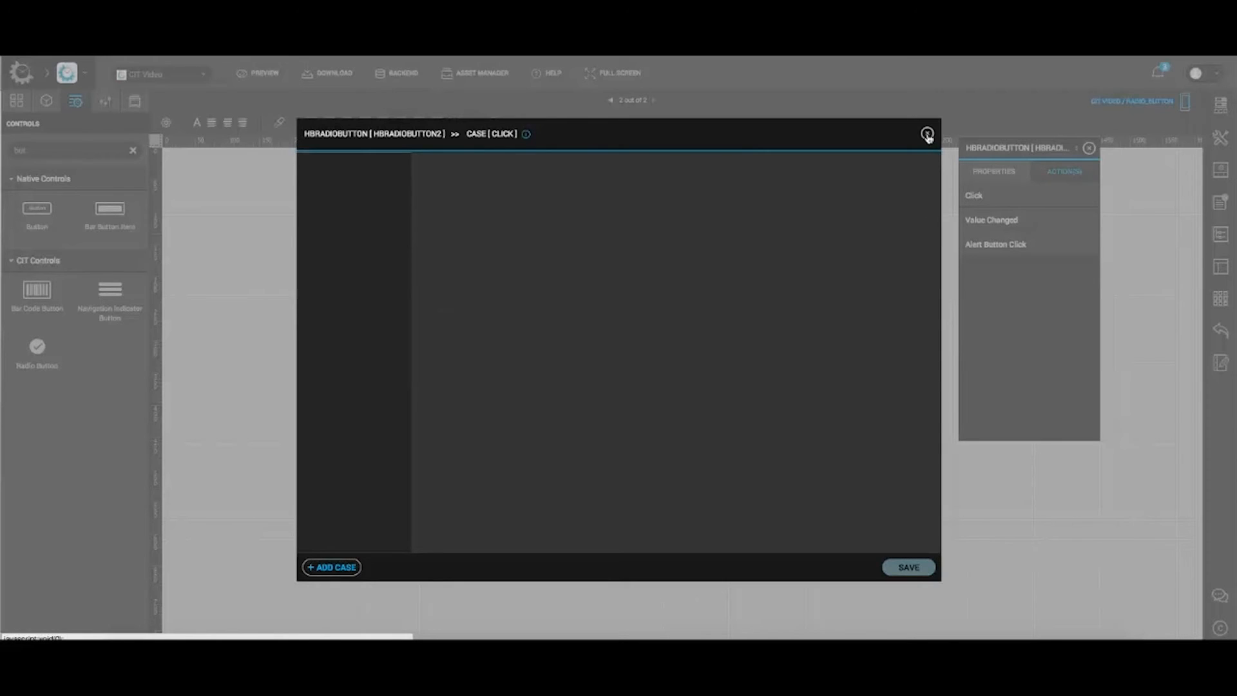
pyautogui.click(928, 132)
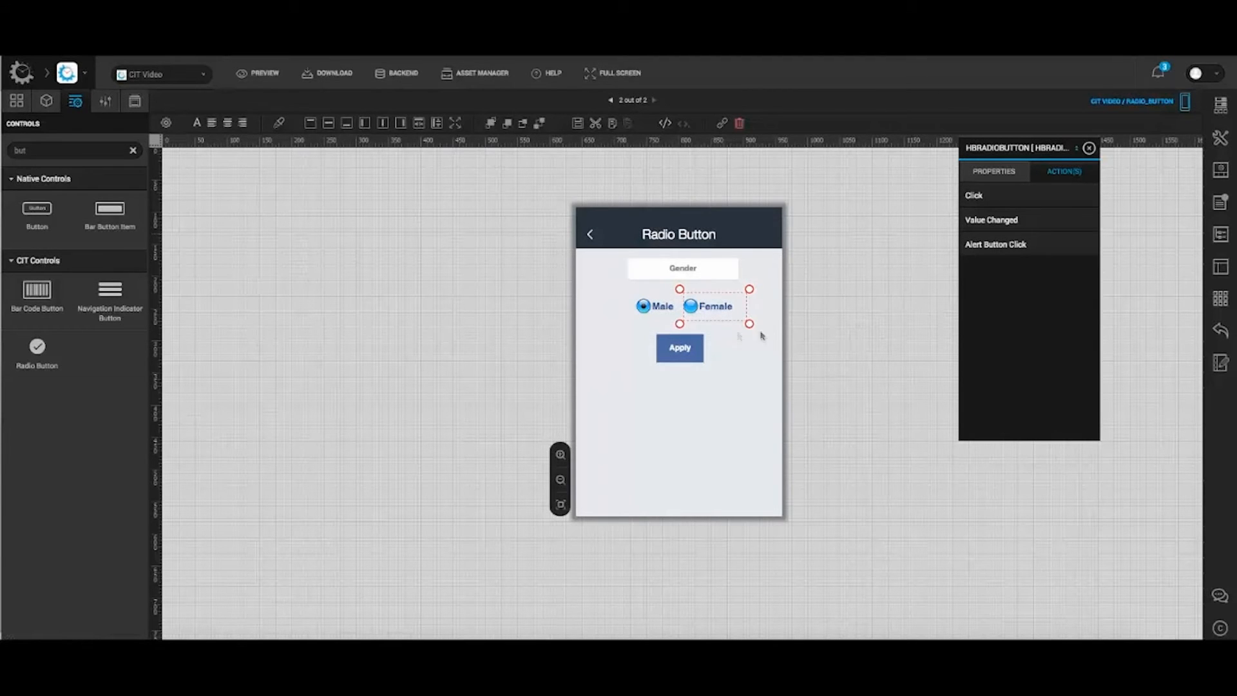
pyautogui.click(258, 72)
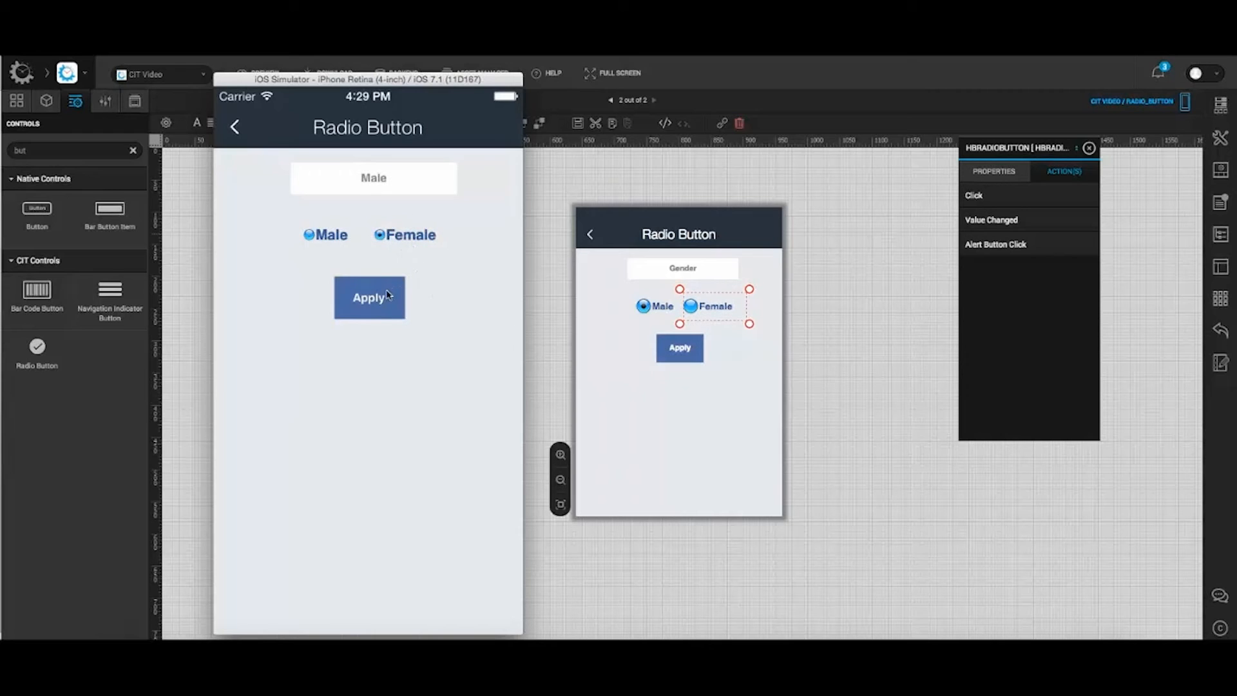
# - In the simulator, choose Female and confirm Apply fills the Gender field with Female
pyautogui.click(369, 297)
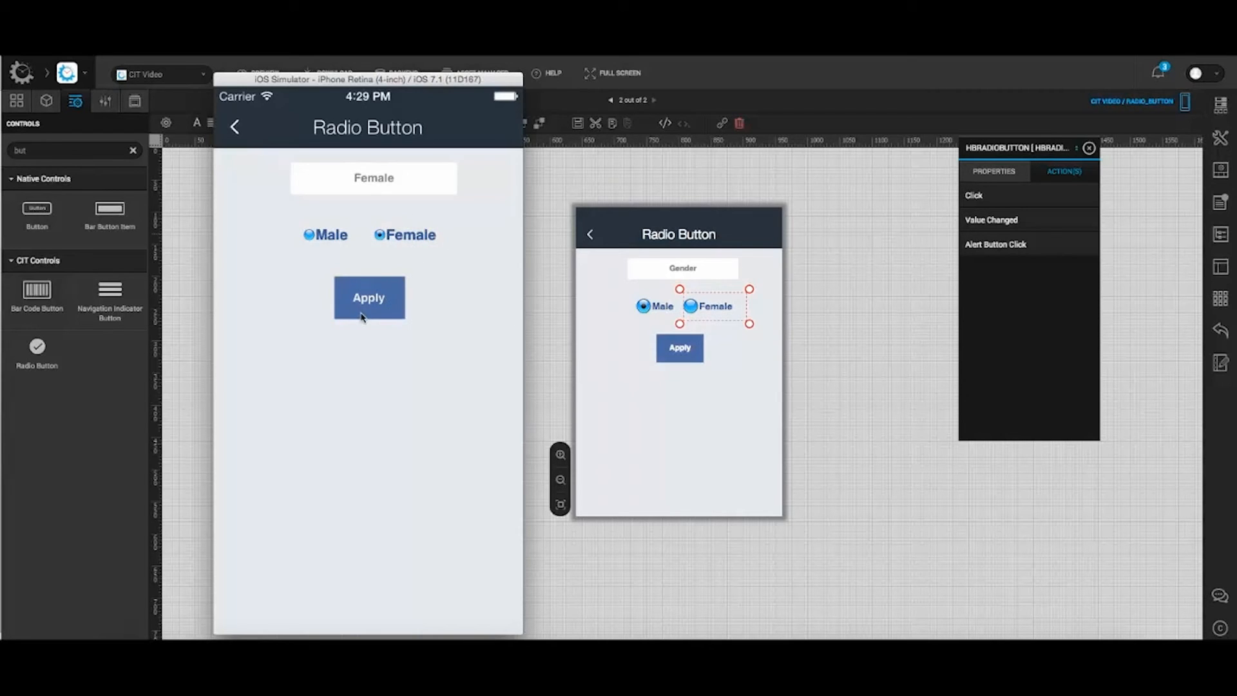